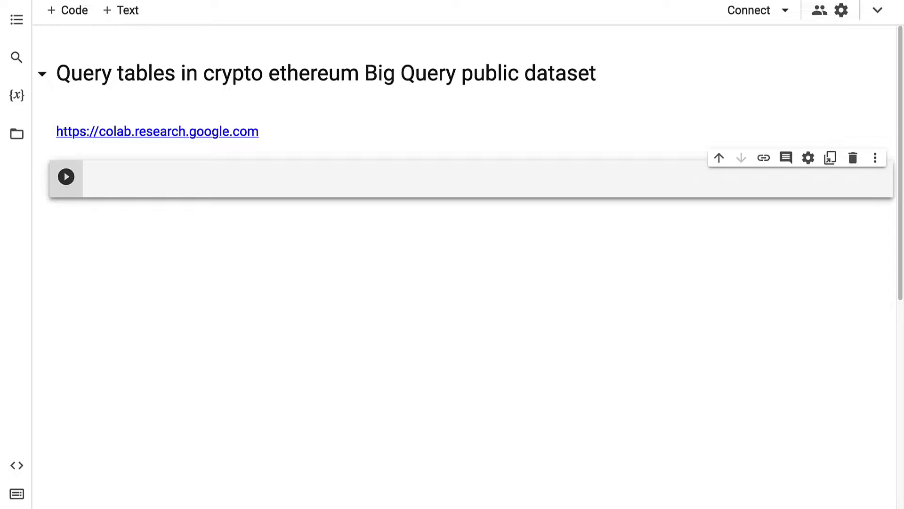
pyautogui.moveTo(420, 213)
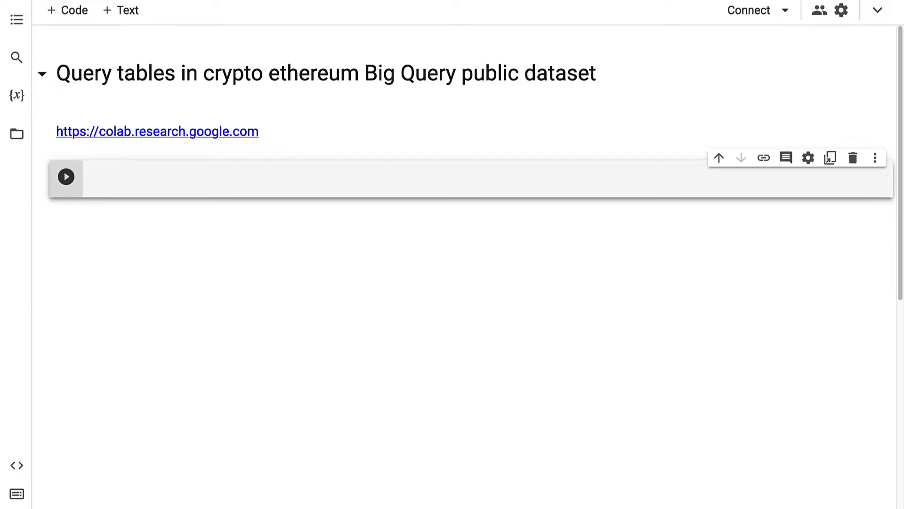
pyautogui.moveTo(285, 176)
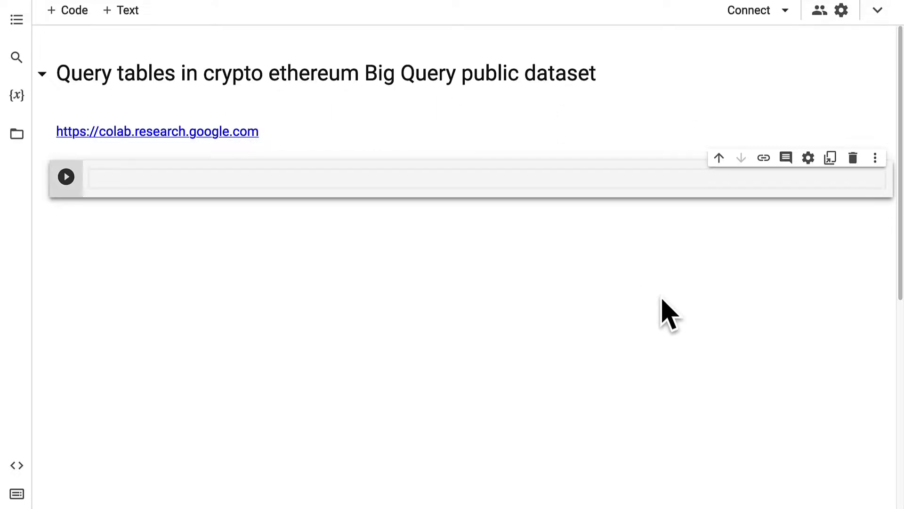
# Import pandas and call df = pandas.io.gbq.read_gbq() for the query.
pyautogui.write('import pandas')
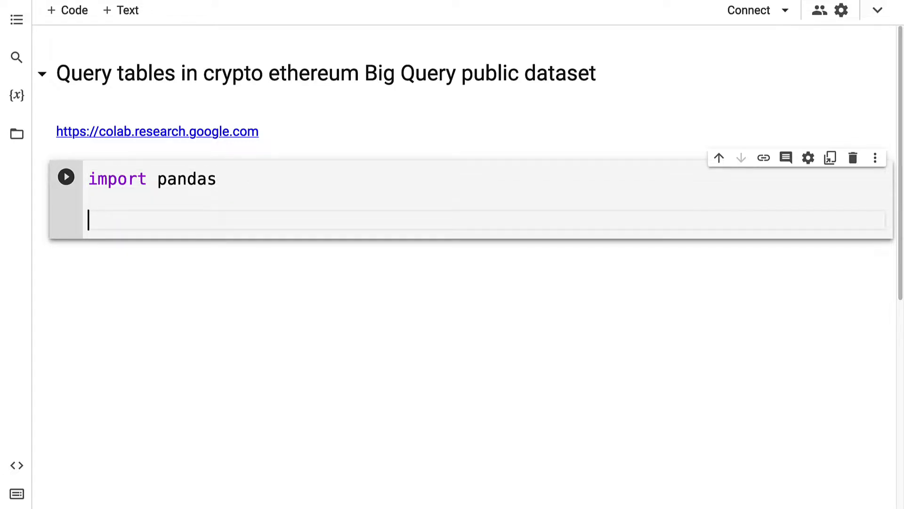
pyautogui.write('df = pandas.io')
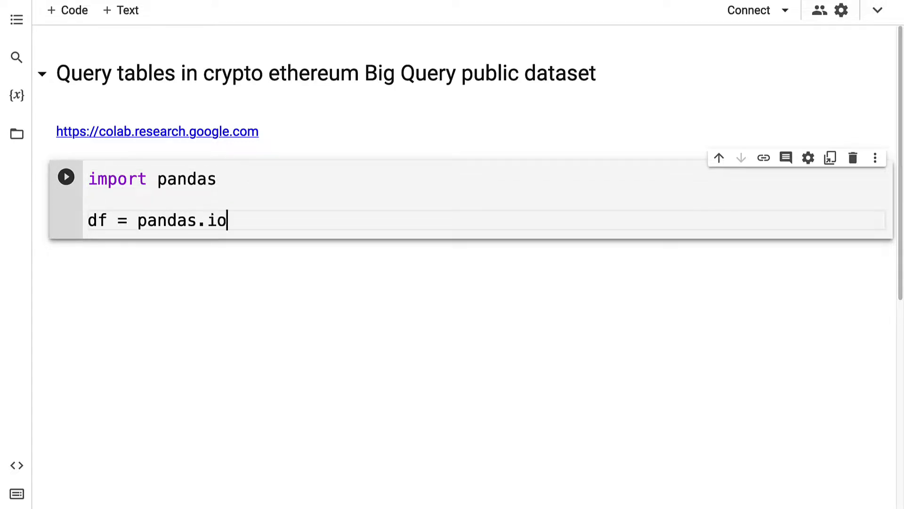
pyautogui.write('.gbq')
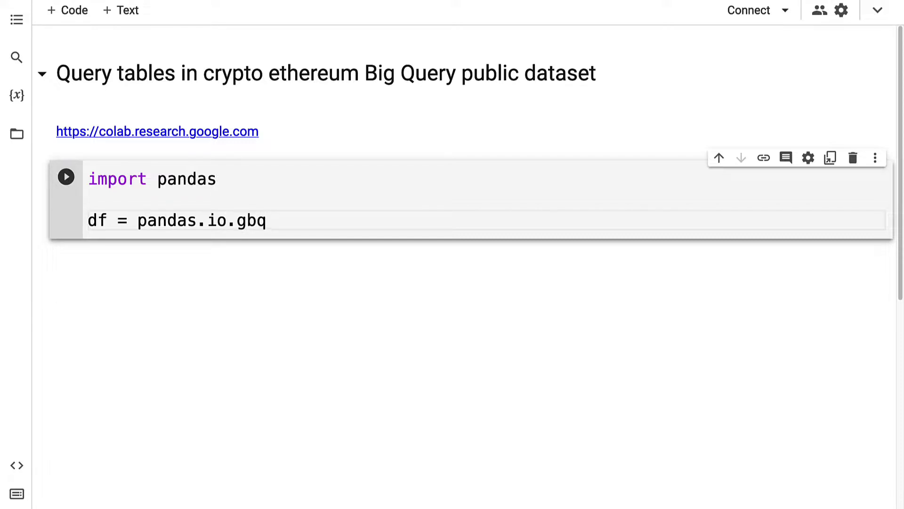
pyautogui.write('.read_')
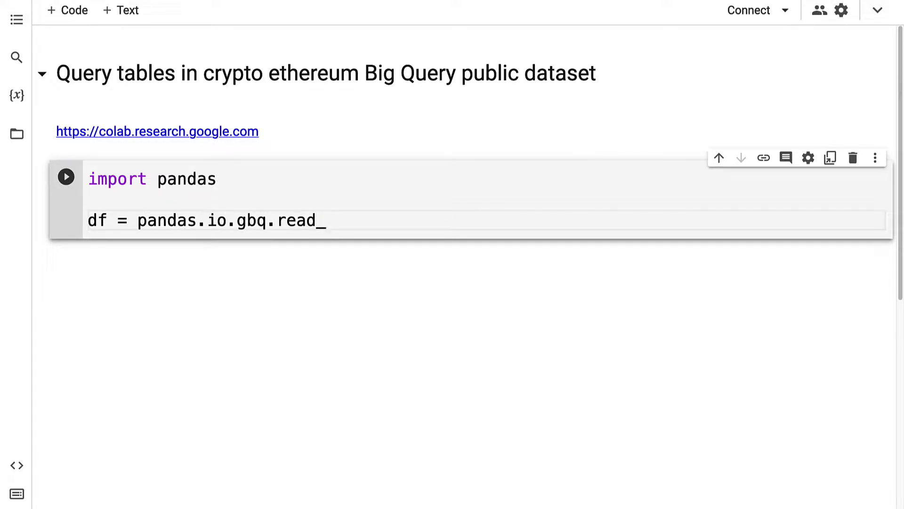
pyautogui.write('gbq()')
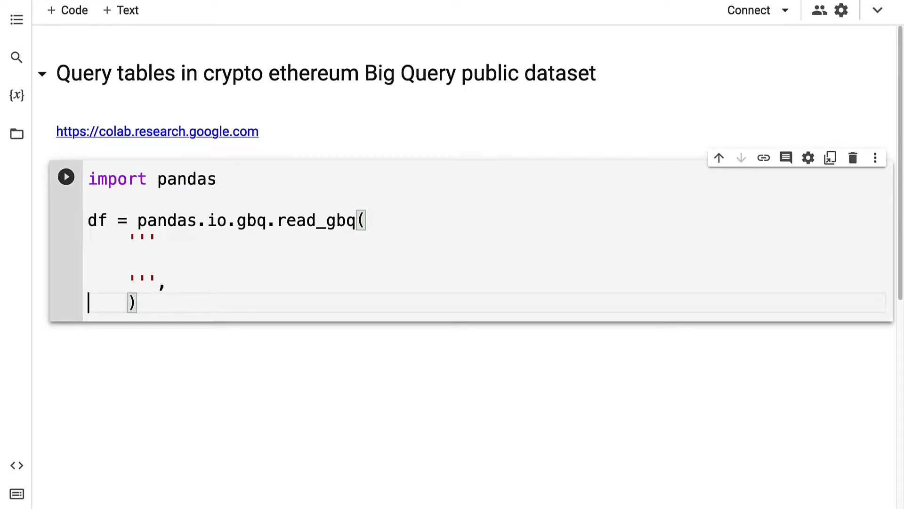
# Pass project_id=project_id and dialect='standard' to read_gbq, starting the project name 'mammothintera'.
pyautogui.write('project_id =')
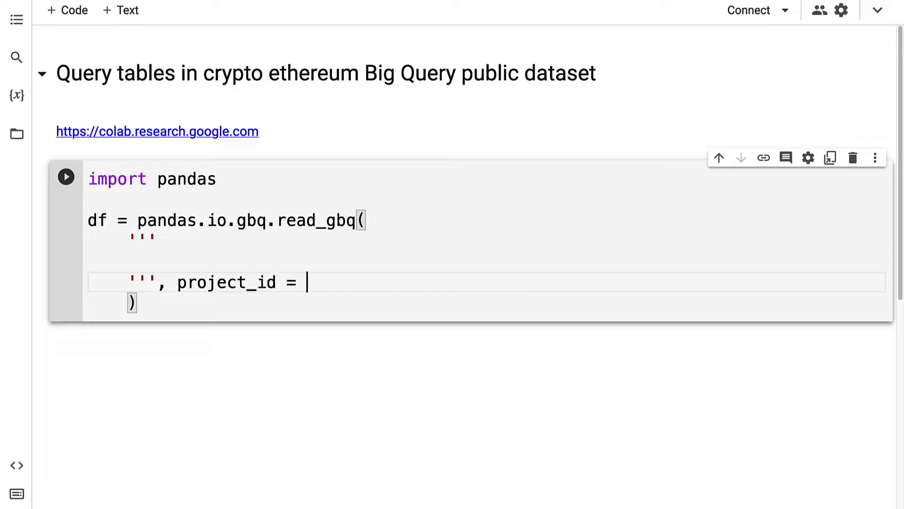
pyautogui.write('project_id')
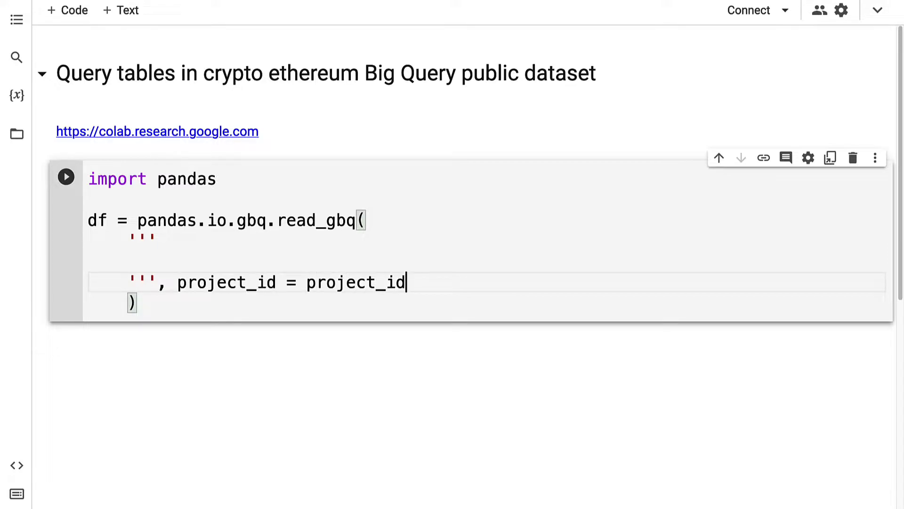
pyautogui.write(', dialect')
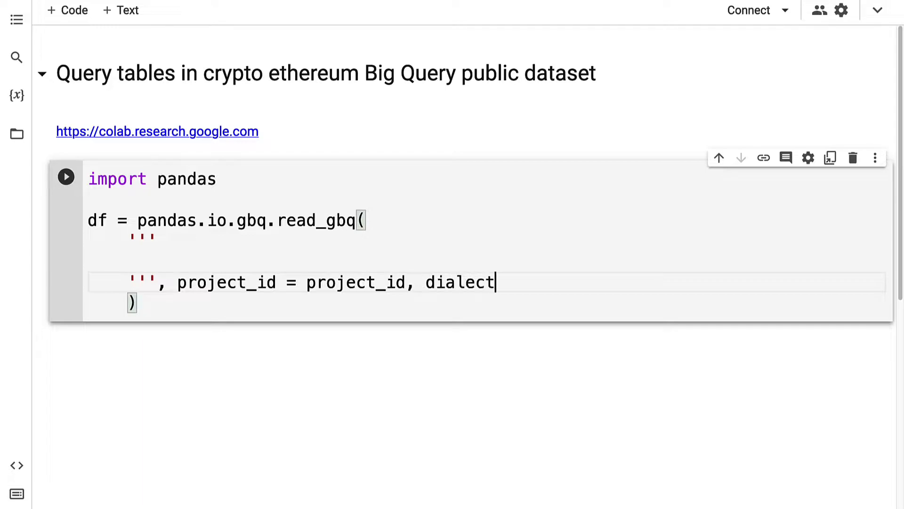
pyautogui.write("='standard'")
pyautogui.write("project_id = '")
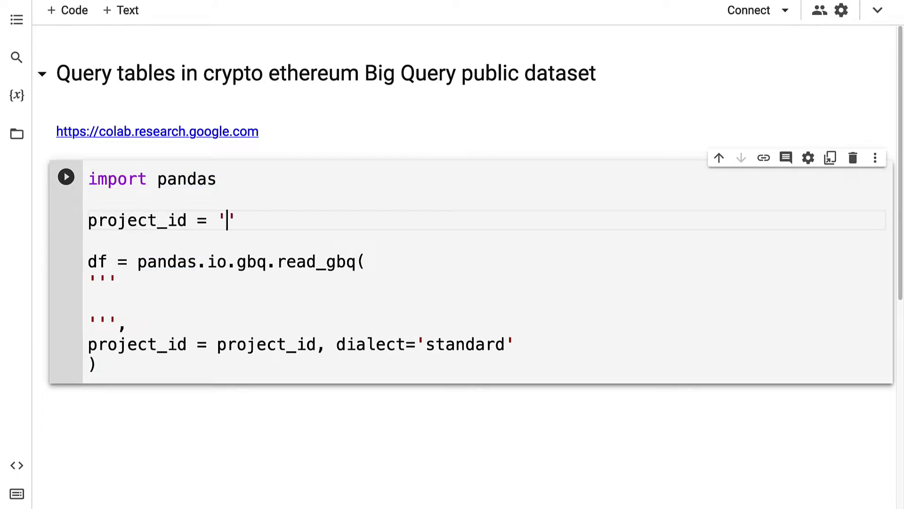
pyautogui.write('mammothintera')
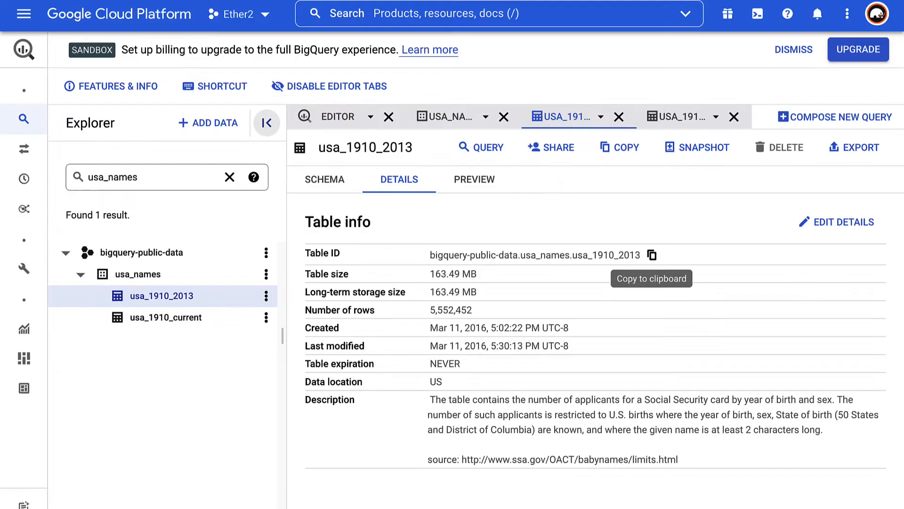
pyautogui.moveTo(723, 86)
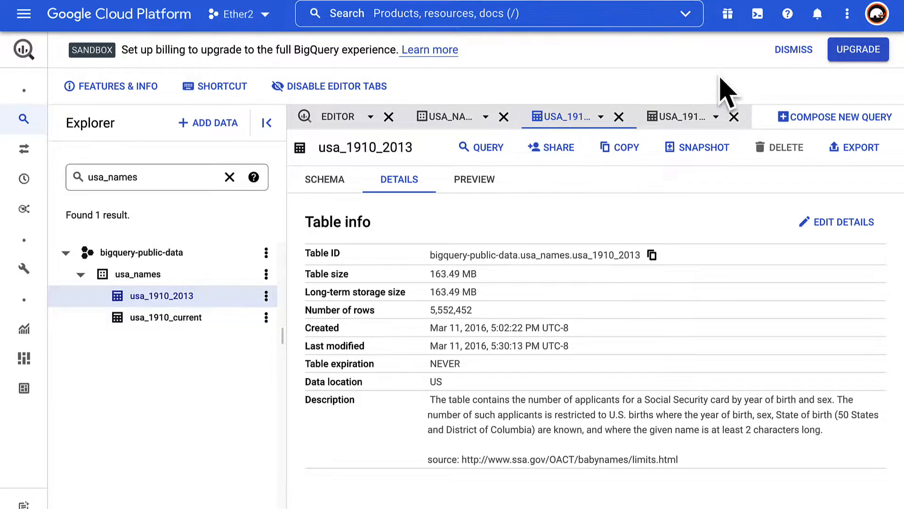
pyautogui.moveTo(467, 242)
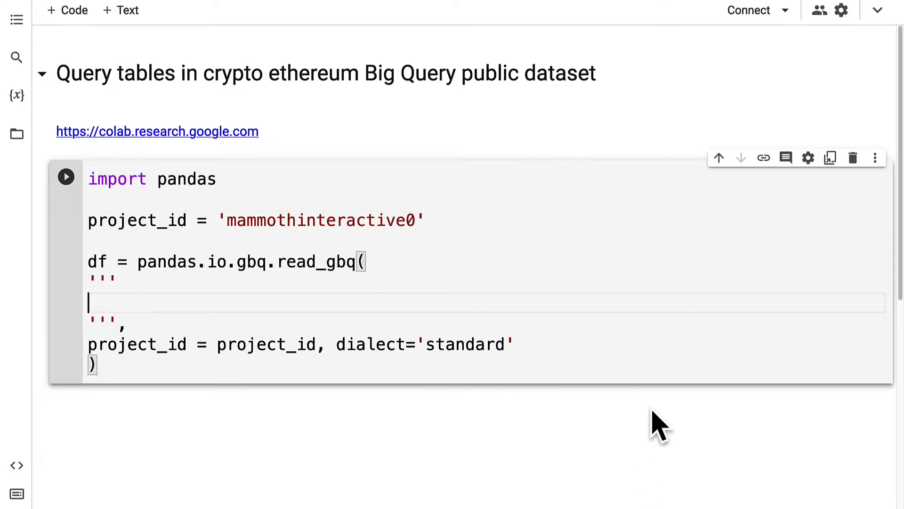
# Begin the query text with SELECT * FROM and an opening backtick.
pyautogui.write('SELECT *')
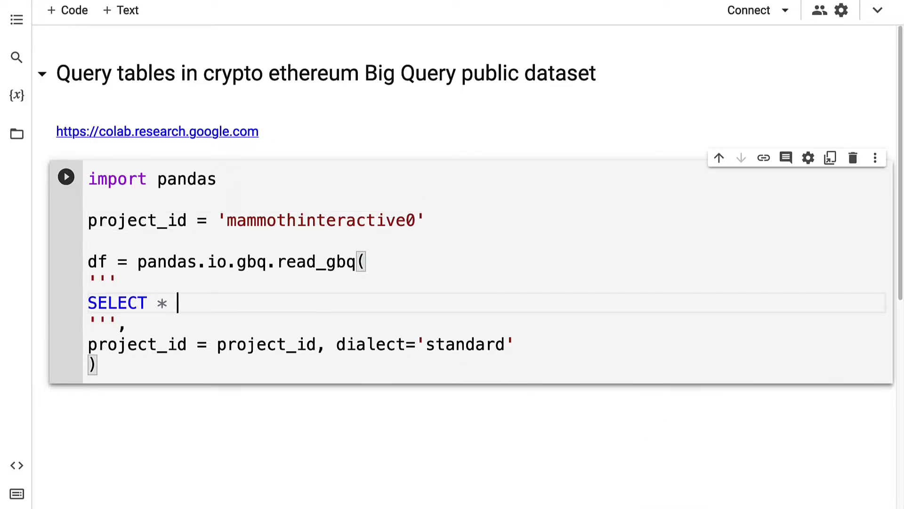
pyautogui.write('FROM `')
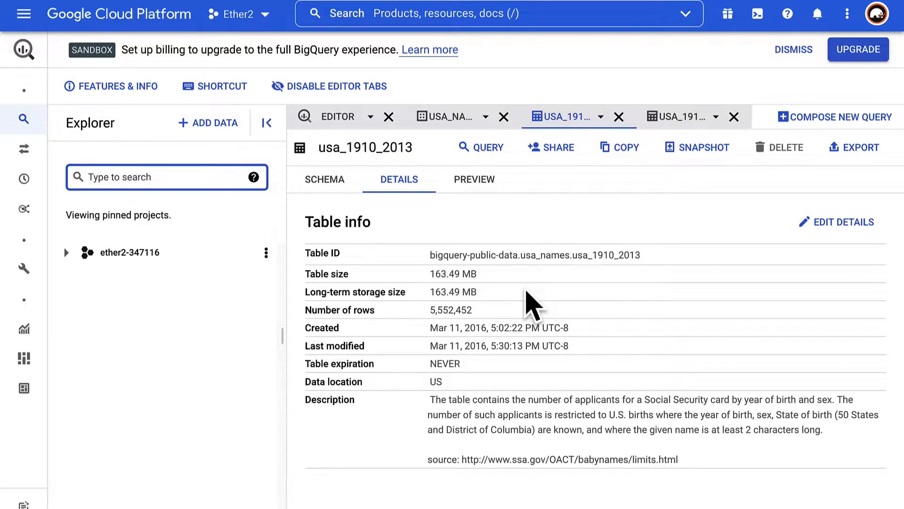
# Search Explorer for 'crypto', expand crypto_ethereum and view the balances table's Schema.
pyautogui.write('crypto ethereum')
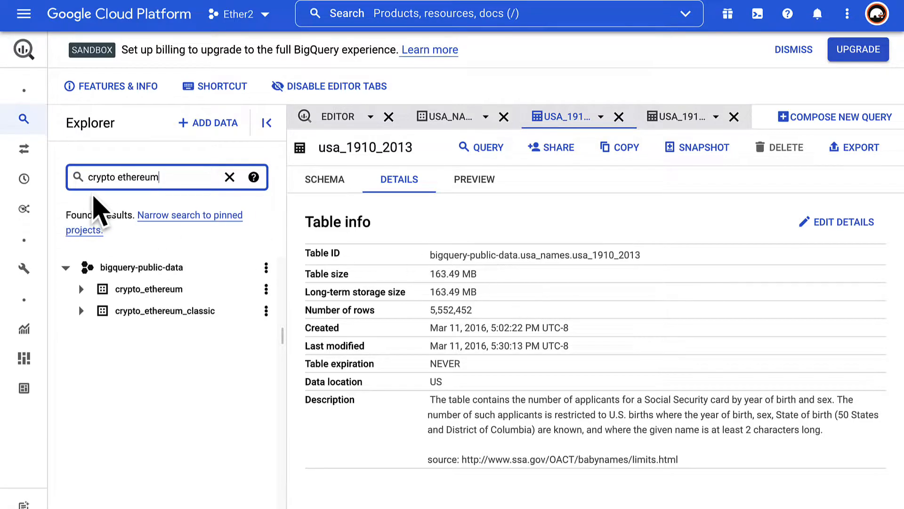
pyautogui.click(81, 289)
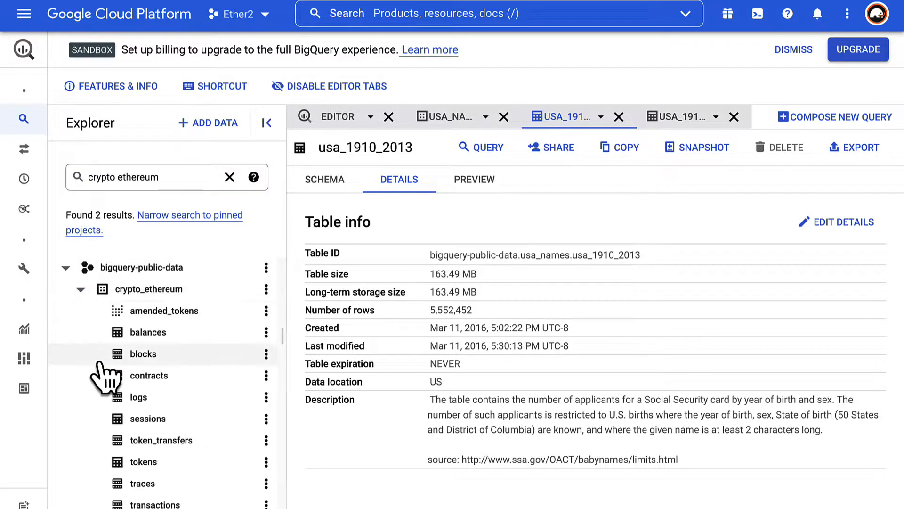
pyautogui.moveTo(340, 316)
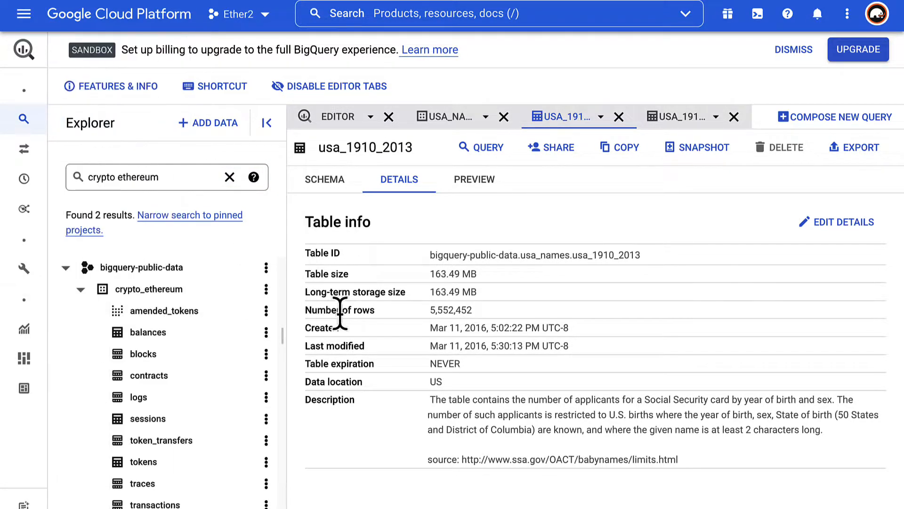
pyautogui.moveTo(165, 310)
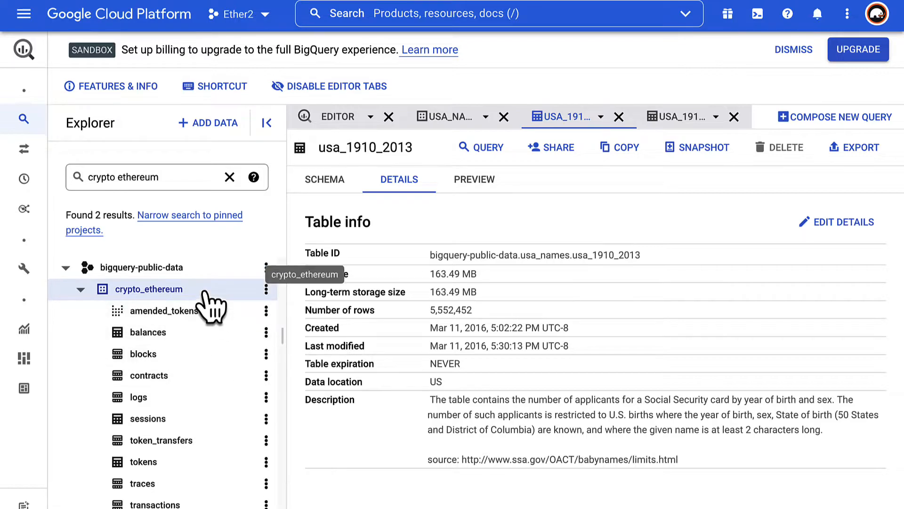
pyautogui.click(148, 332)
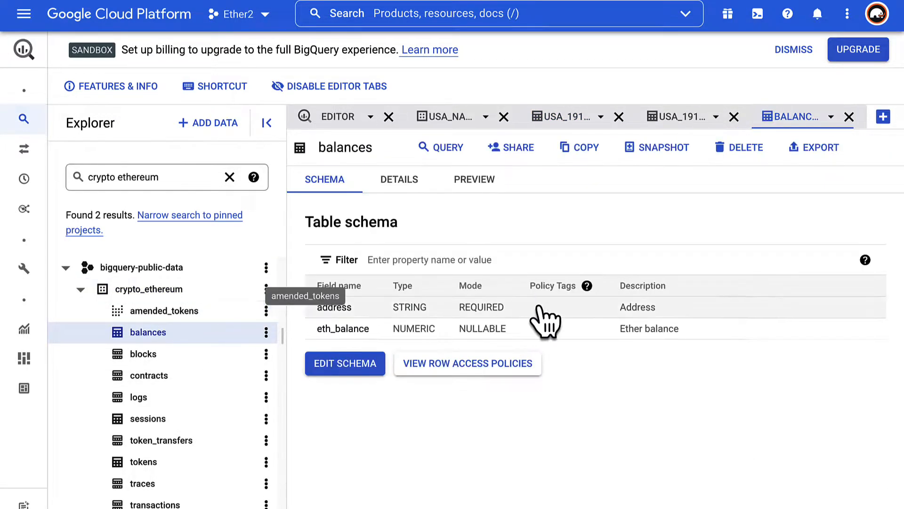
pyautogui.click(399, 179)
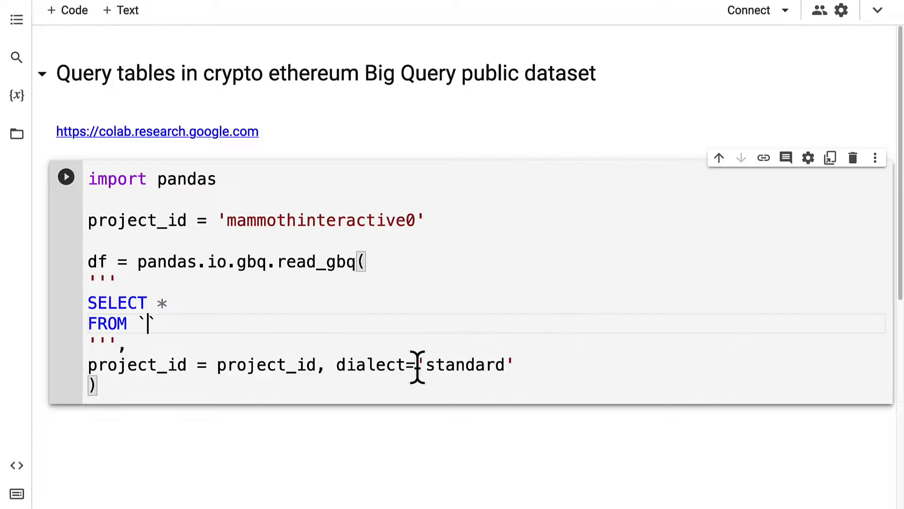
# Query bigquery-public-data.crypto_ethereum.balances with LIMIT 10 and run the cell.
pyautogui.write('bigquery-public-data.crypto_ethereum.balances')
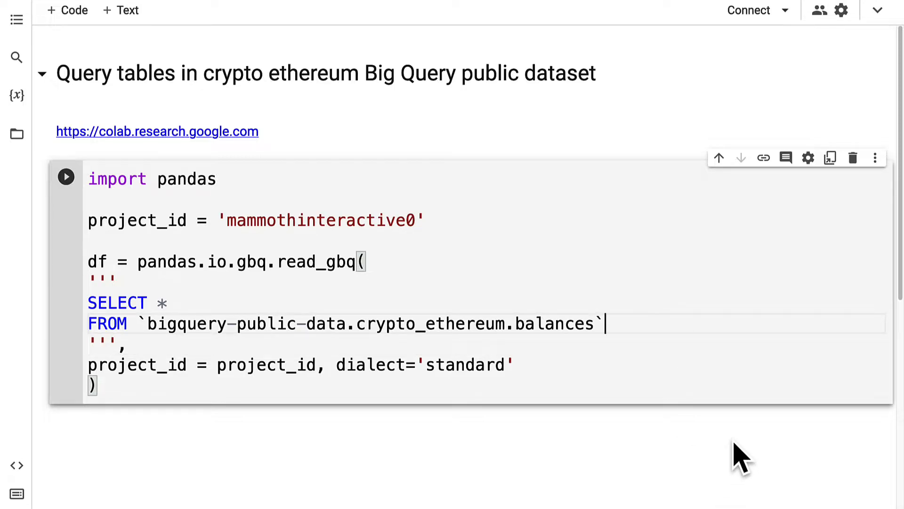
pyautogui.press('Enter')
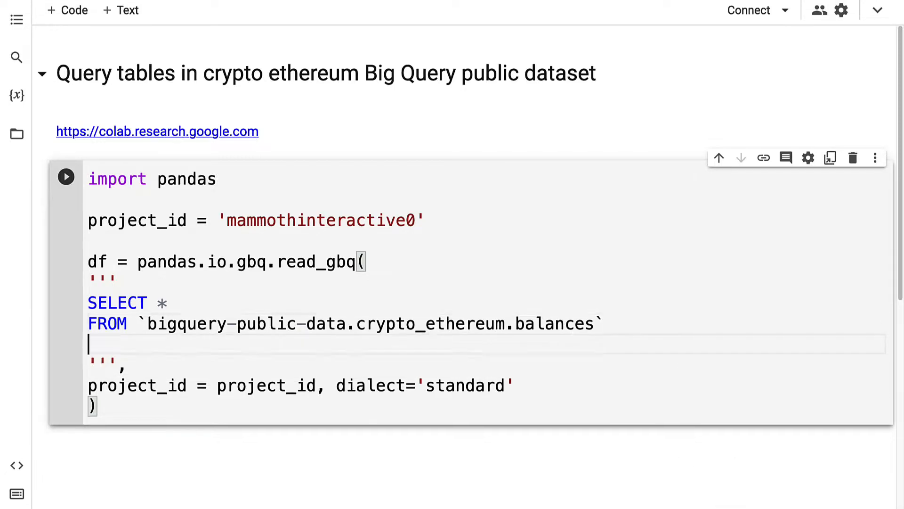
pyautogui.write('l')
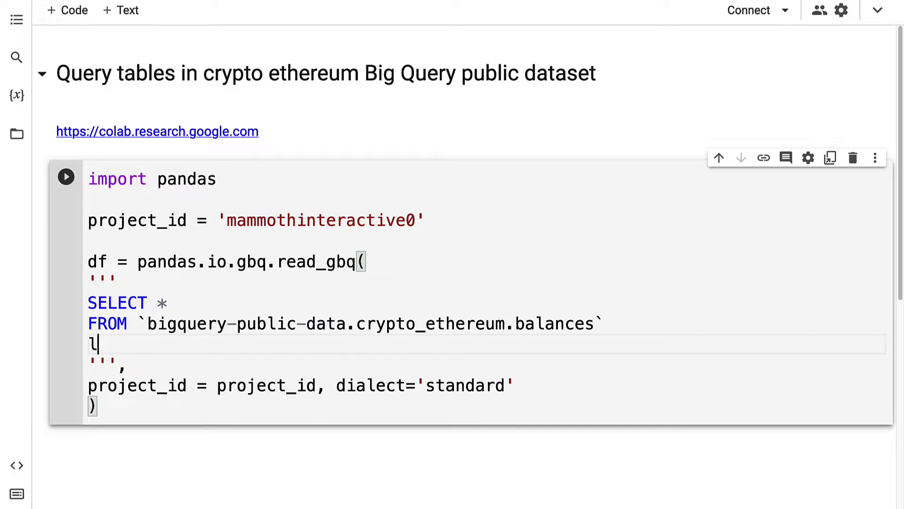
pyautogui.write('IMIT 10')
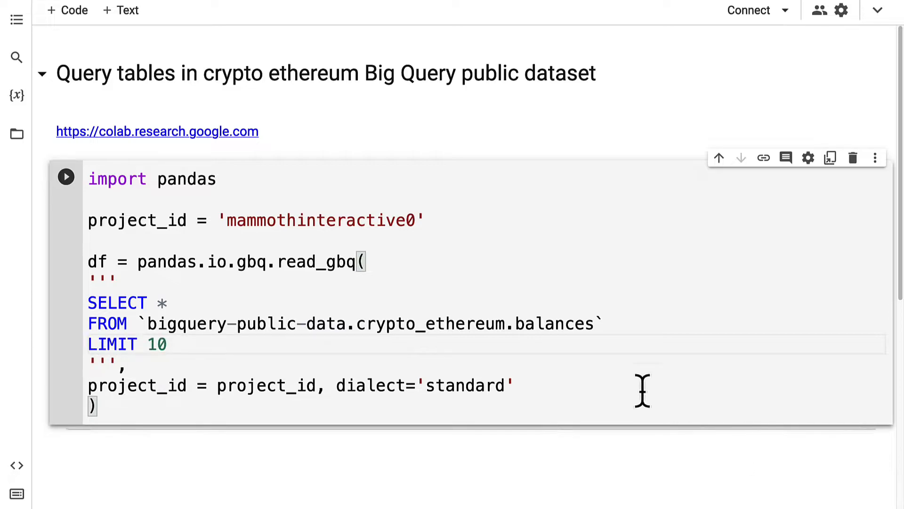
pyautogui.click(66, 176)
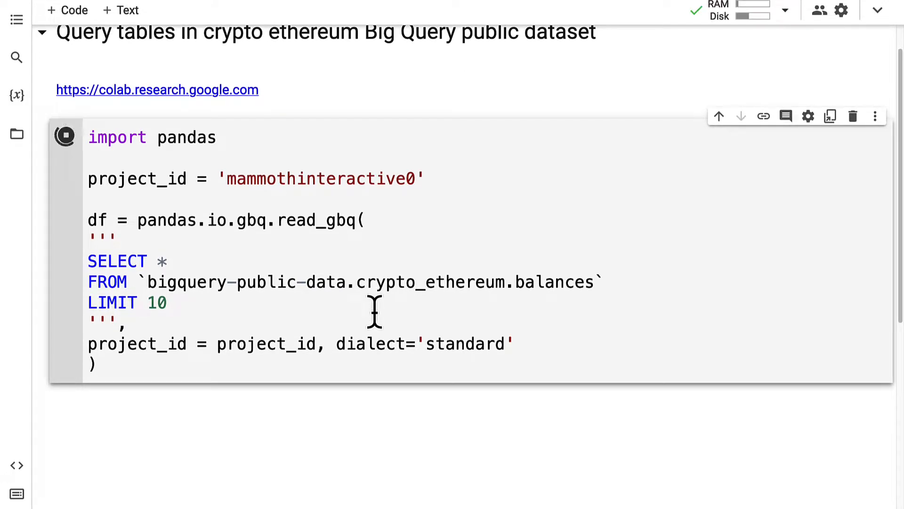
# Paste the BigQuery authorization code into the prompt so the query cell can finish.
pyautogui.click(65, 136)
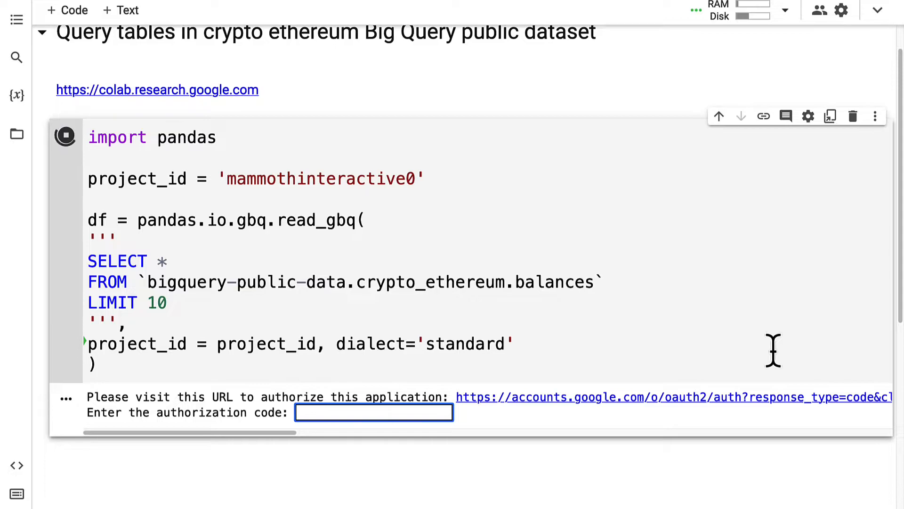
pyautogui.moveTo(574, 416)
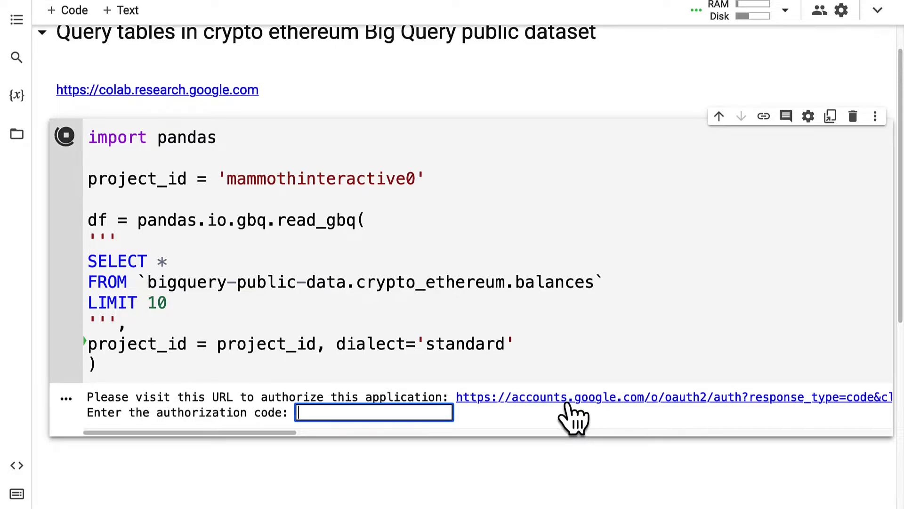
pyautogui.moveTo(272, 444)
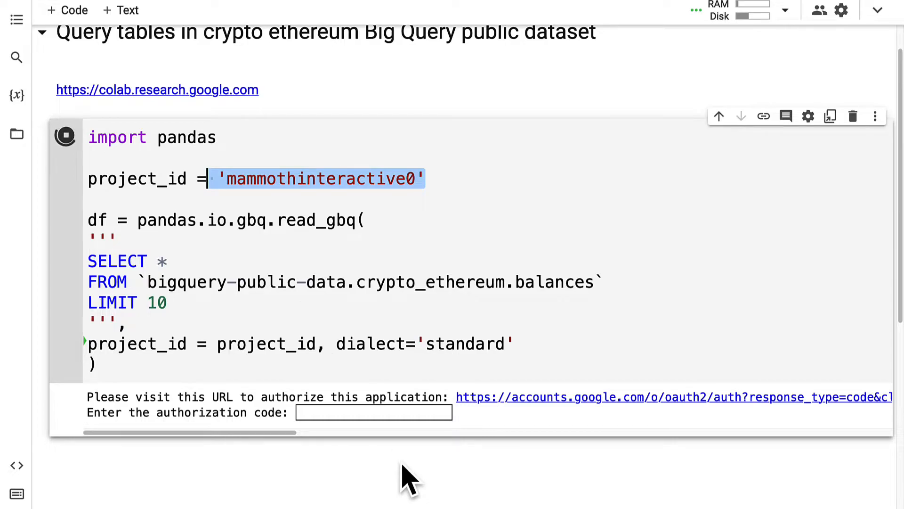
pyautogui.moveTo(394, 479)
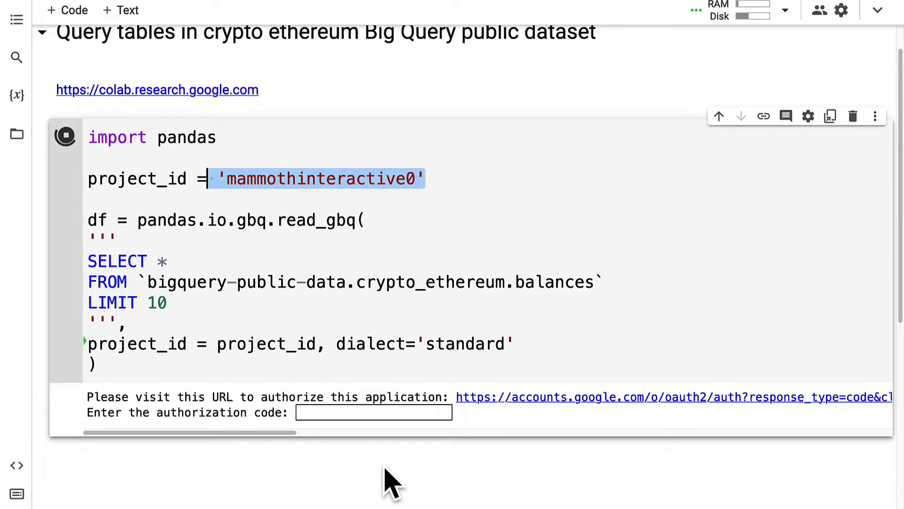
pyautogui.write('4/1AX4XfWh739bwCcGu4Ll0vCWLExdXztRQbZPLeLs-uCF4KFb1KqPTdL3kgSE')
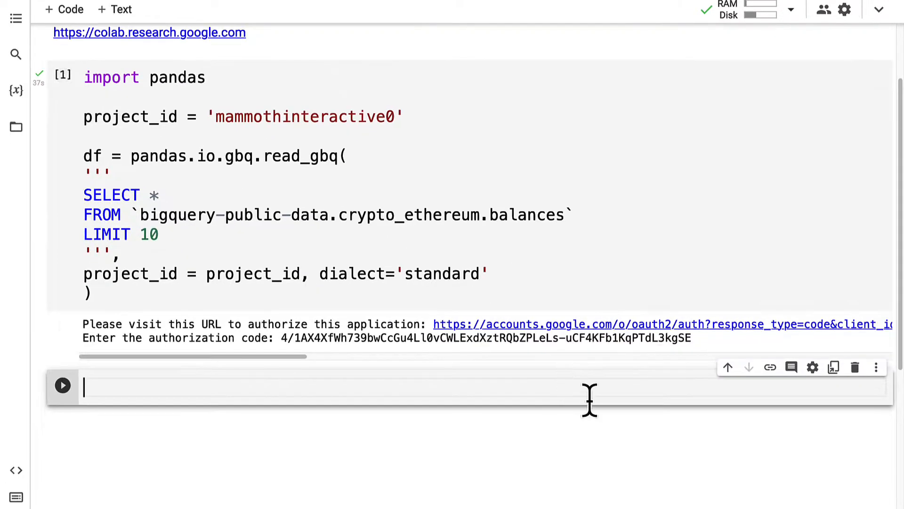
# Add a df.head() cell and run it to preview the balances results.
pyautogui.write('df.head()')
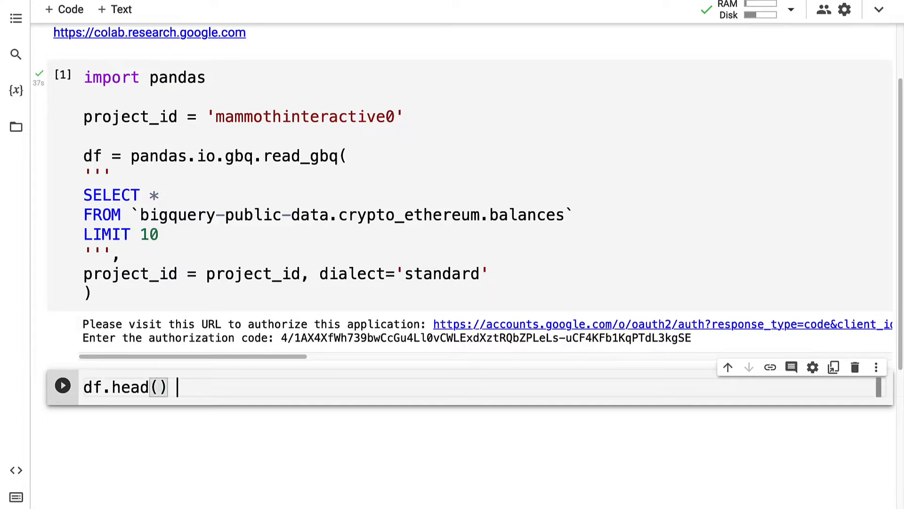
pyautogui.click(62, 385)
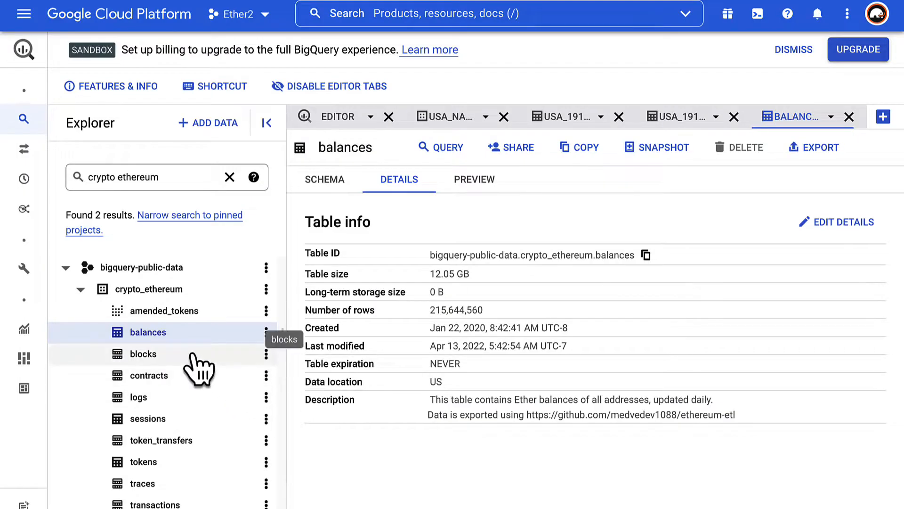
# View the crypto_ethereum blocks table details in the Explorer.
pyautogui.click(142, 354)
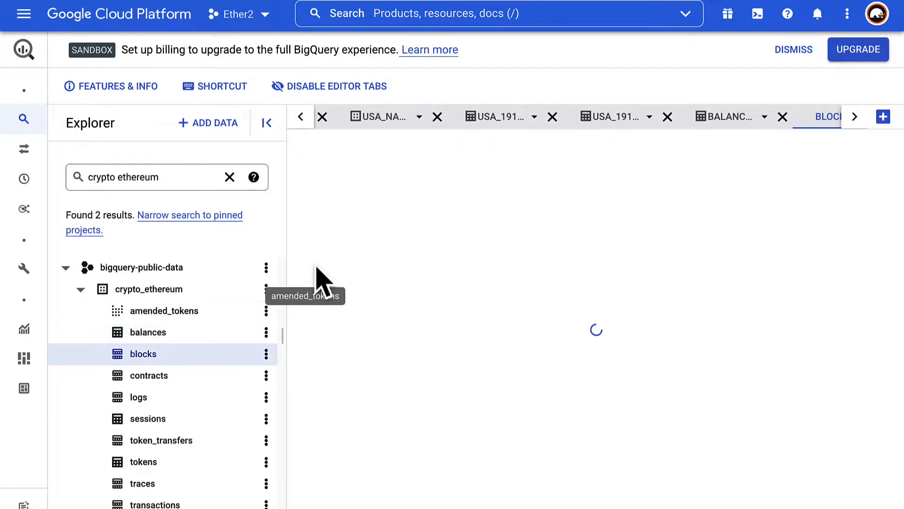
pyautogui.click(142, 354)
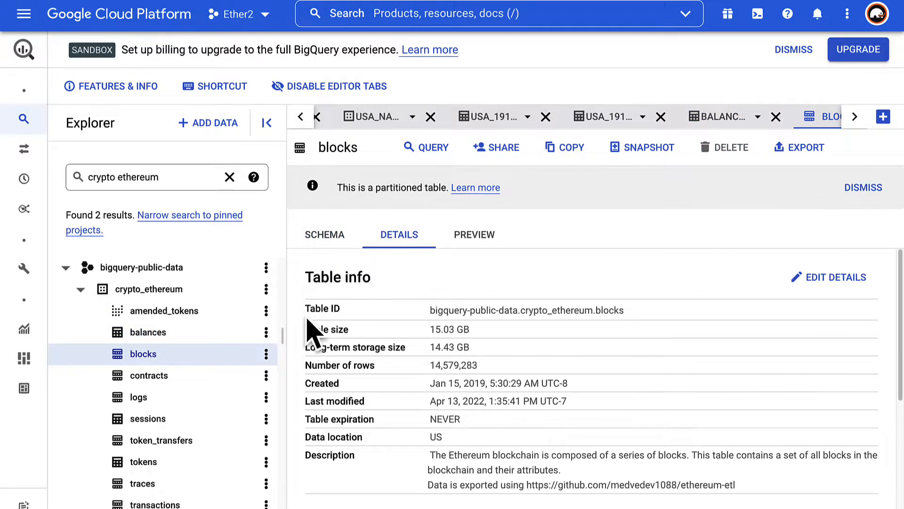
pyautogui.moveTo(588, 446)
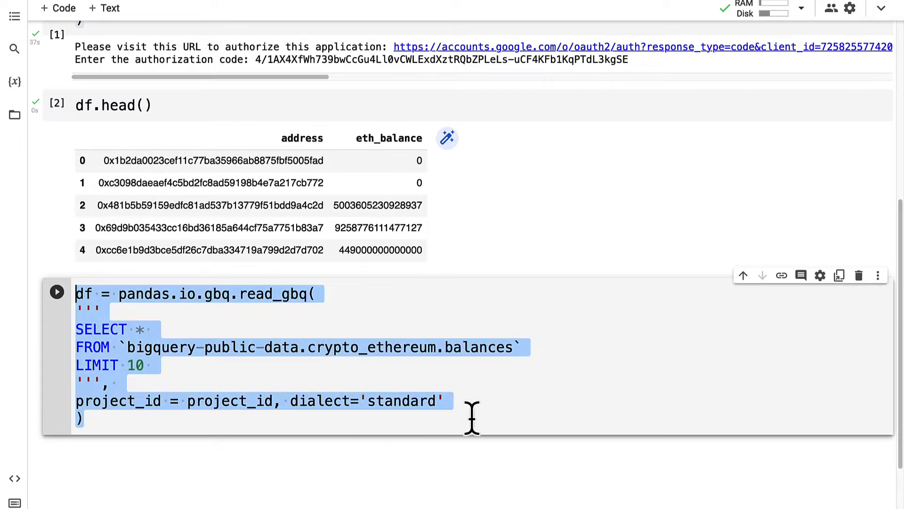
pyautogui.moveTo(451, 367)
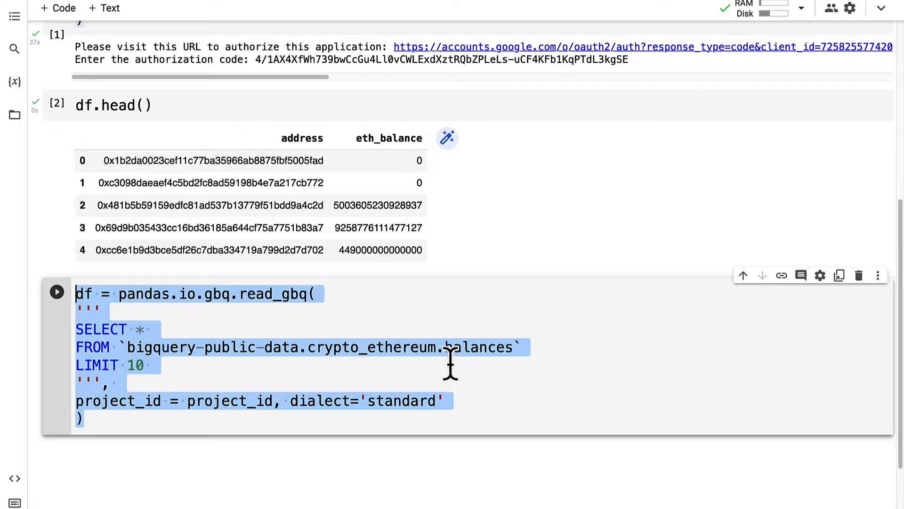
# Add ORDER BY eth_balance DESC above LIMIT 10 in the copied query and select the earlier preview code.
pyautogui.click(645, 412)
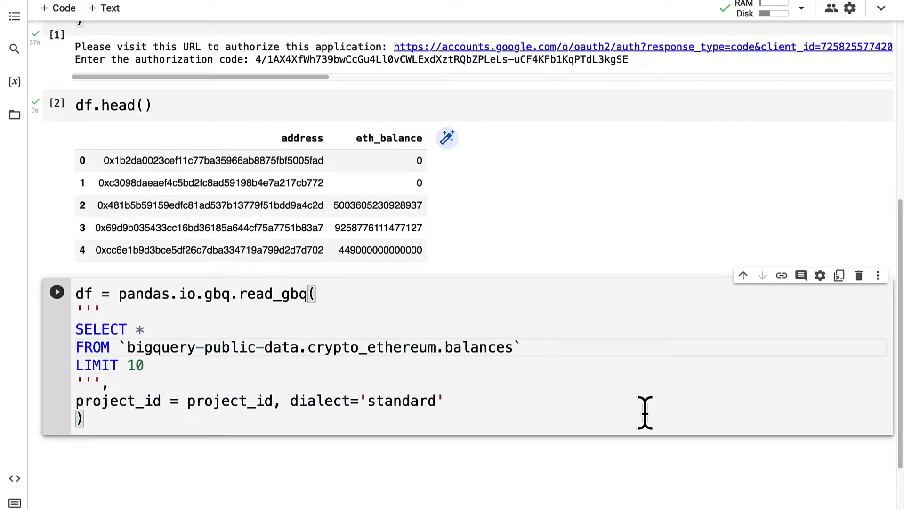
pyautogui.write('ORDER BY')
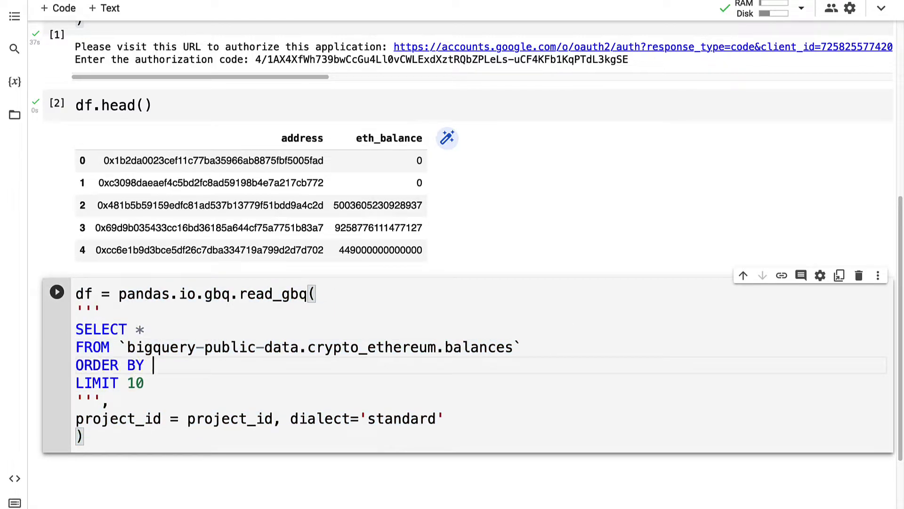
pyautogui.write('eth_bala')
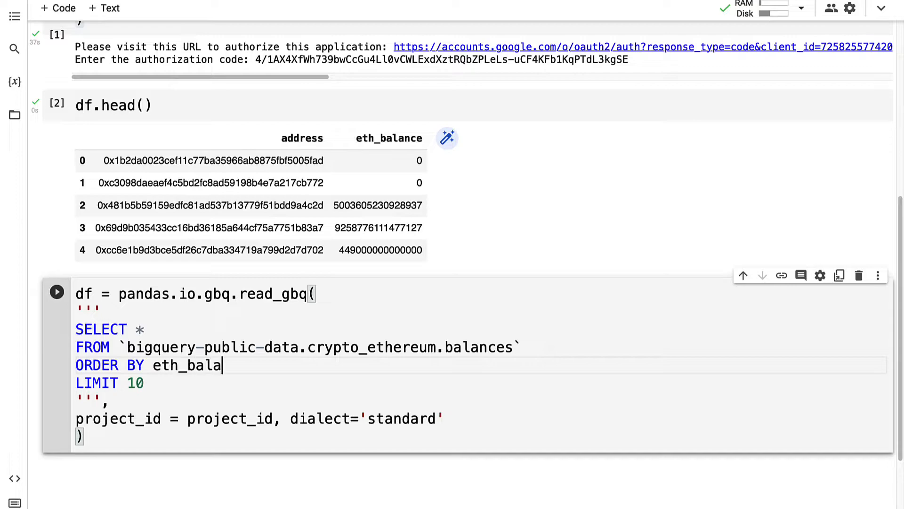
pyautogui.write('nce')
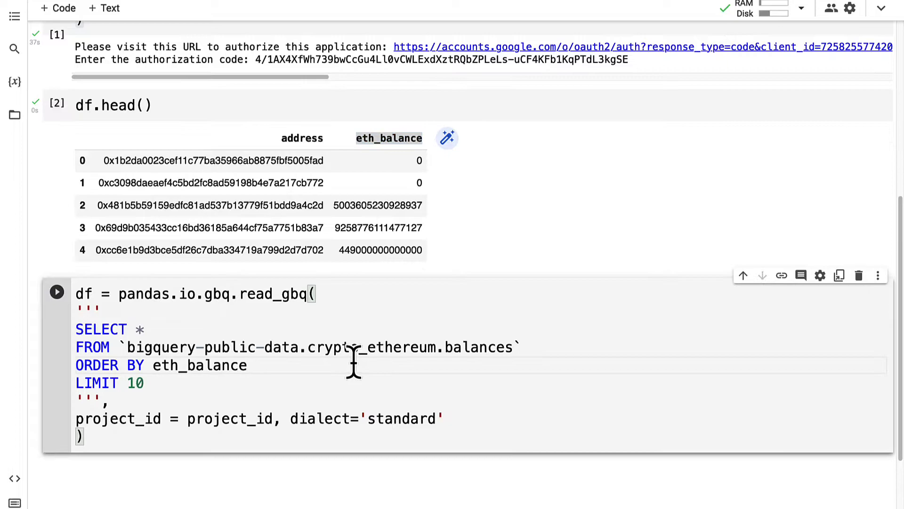
pyautogui.write('DESC')
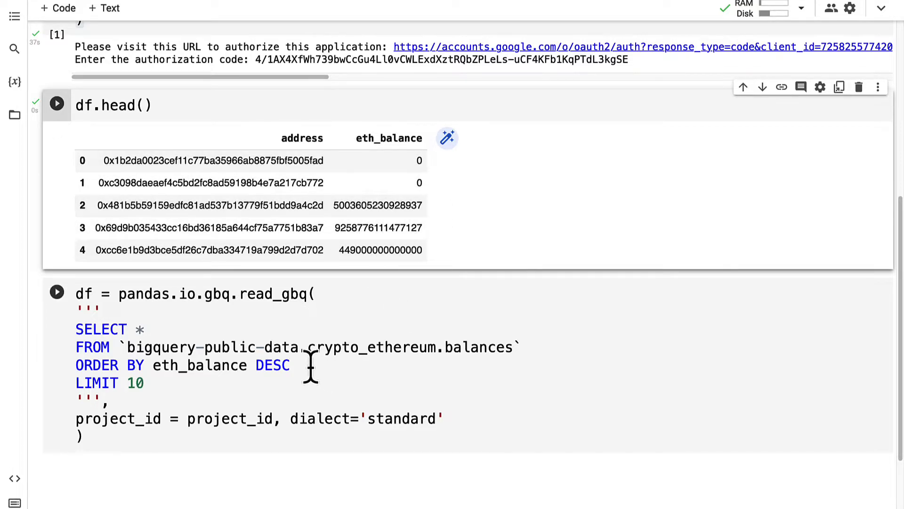
pyautogui.doubleClick(101, 365)
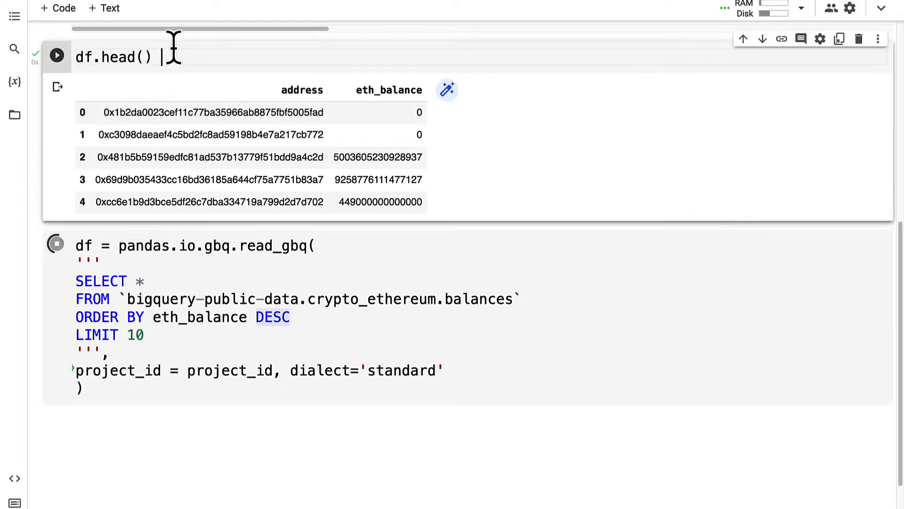
# Run a df.head() preview of the descending eth_balance results and select the dataset name in the query.
pyautogui.click(56, 429)
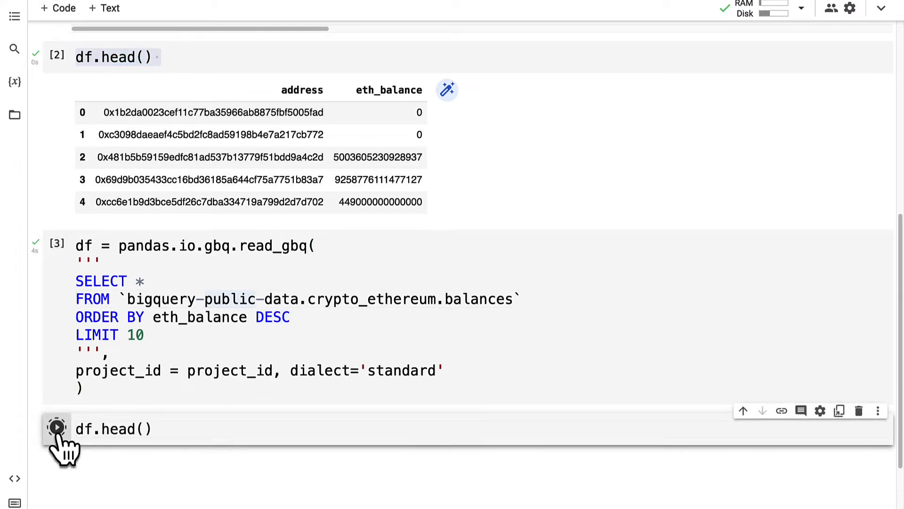
pyautogui.click(56, 428)
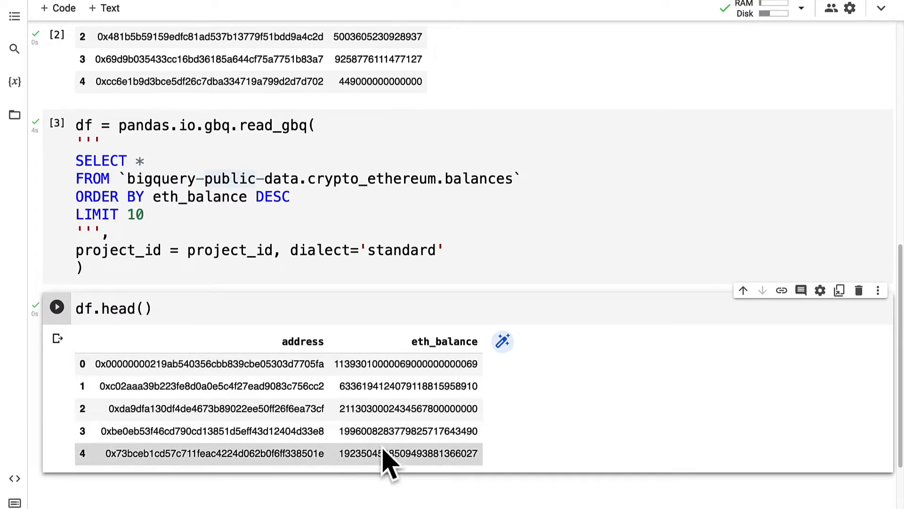
pyautogui.doubleClick(122, 308)
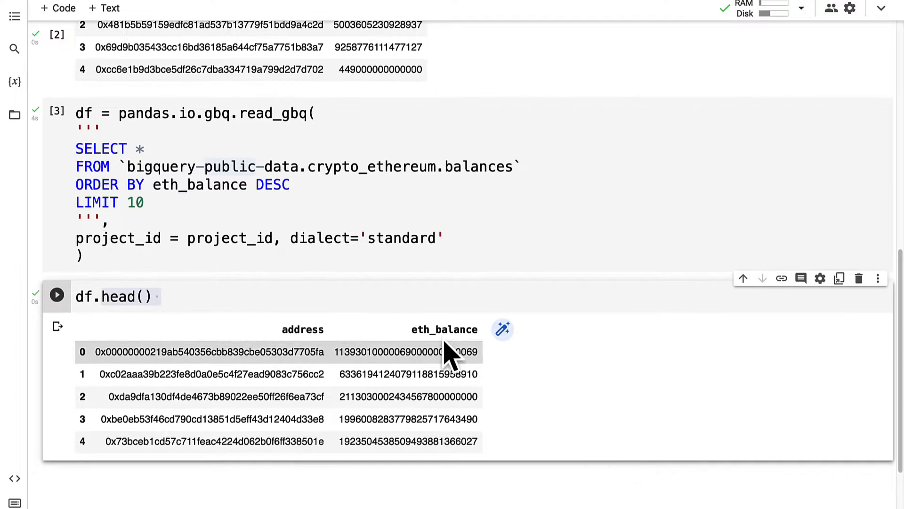
pyautogui.moveTo(395, 337)
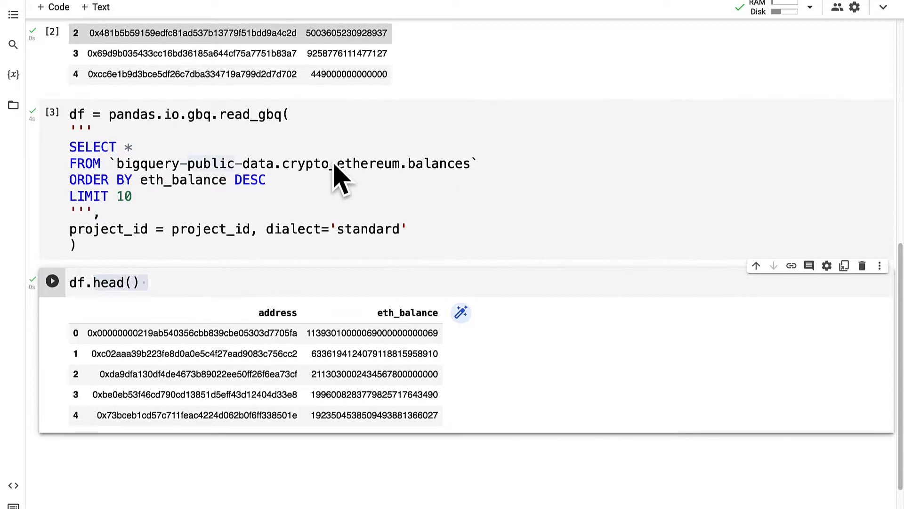
pyautogui.doubleClick(343, 163)
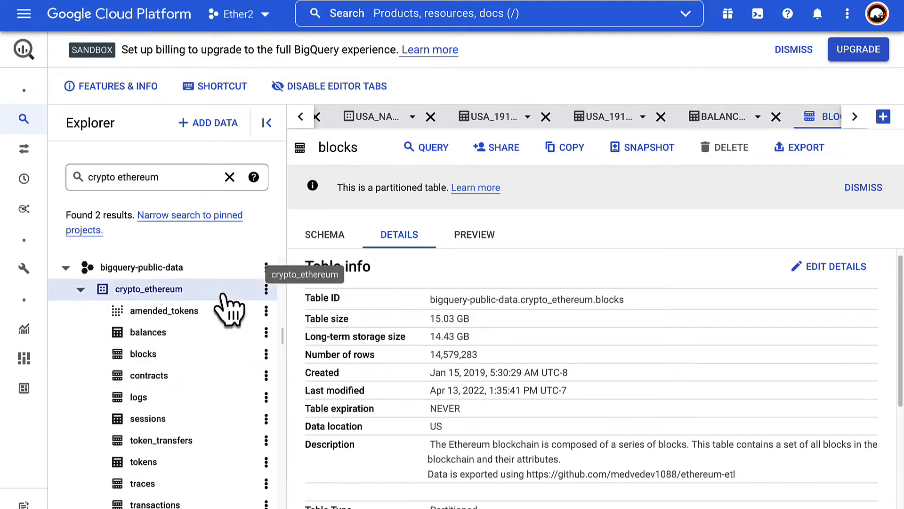
# Show the balances table schema with its address and eth_balance fields.
pyautogui.click(148, 331)
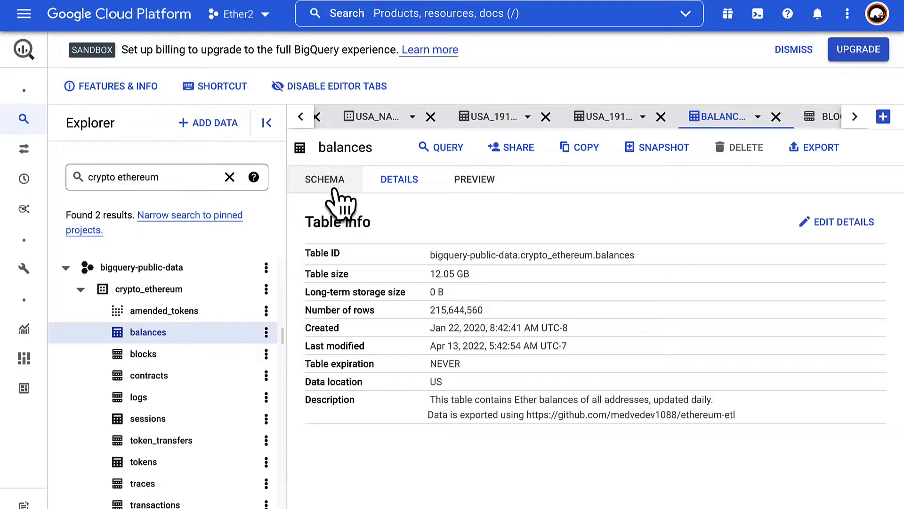
pyautogui.click(324, 179)
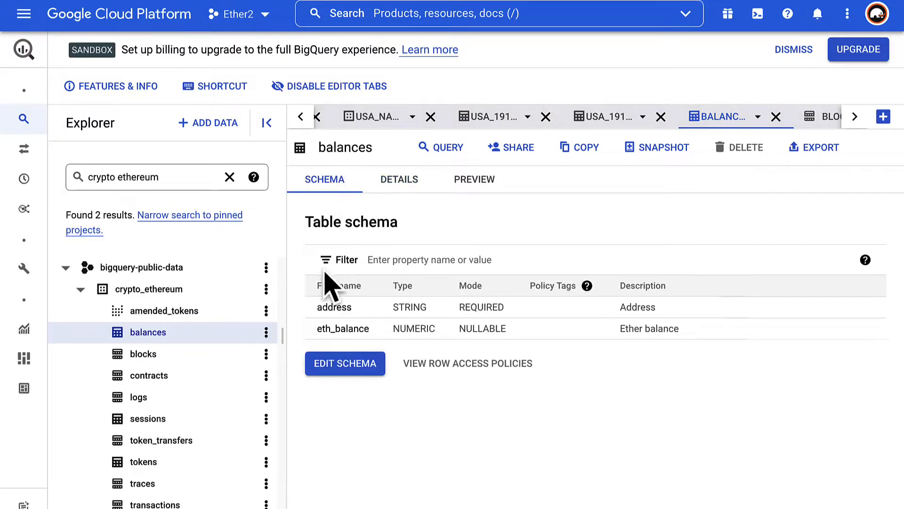
# Review the traces table's Schema, scrolling through its remaining columns.
pyautogui.click(142, 482)
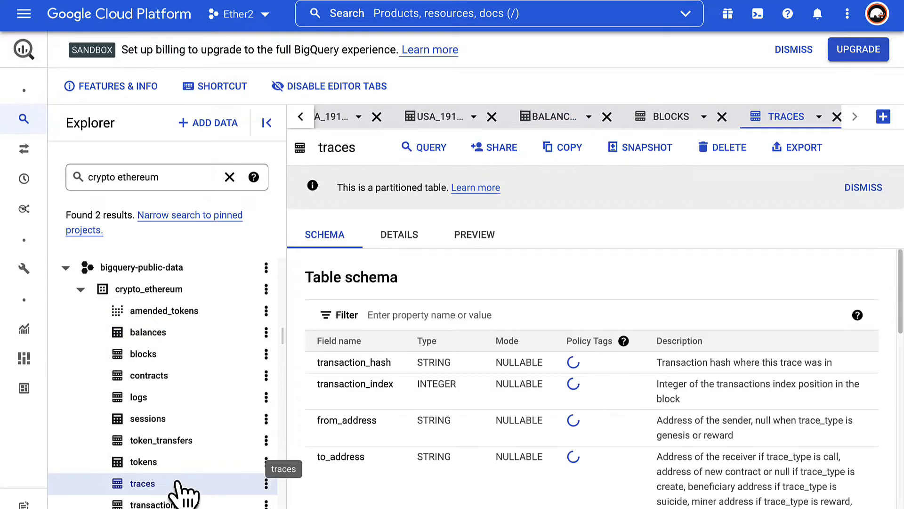
pyautogui.moveTo(699, 291)
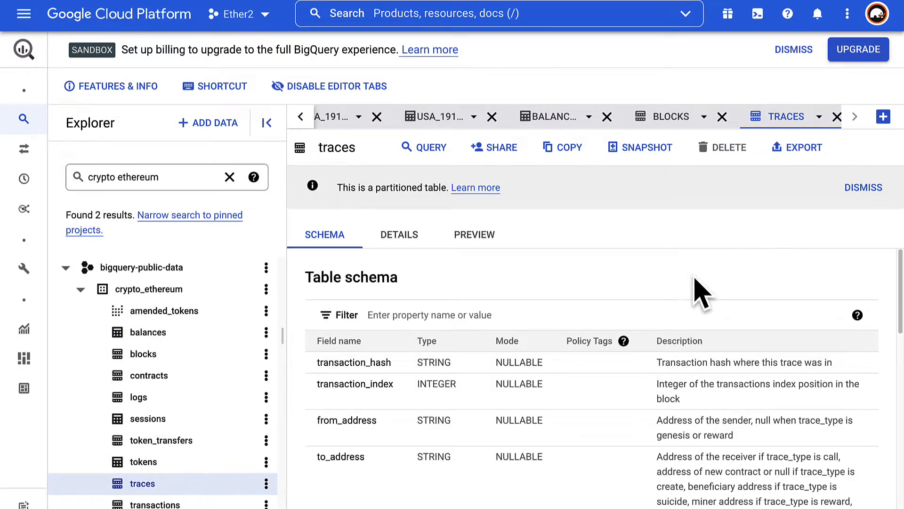
pyautogui.scroll(-3)
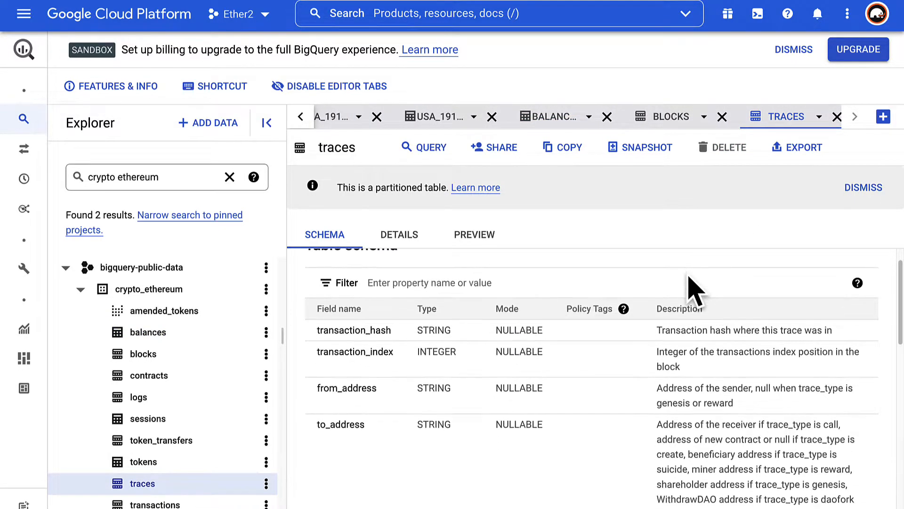
pyautogui.scroll(-3)
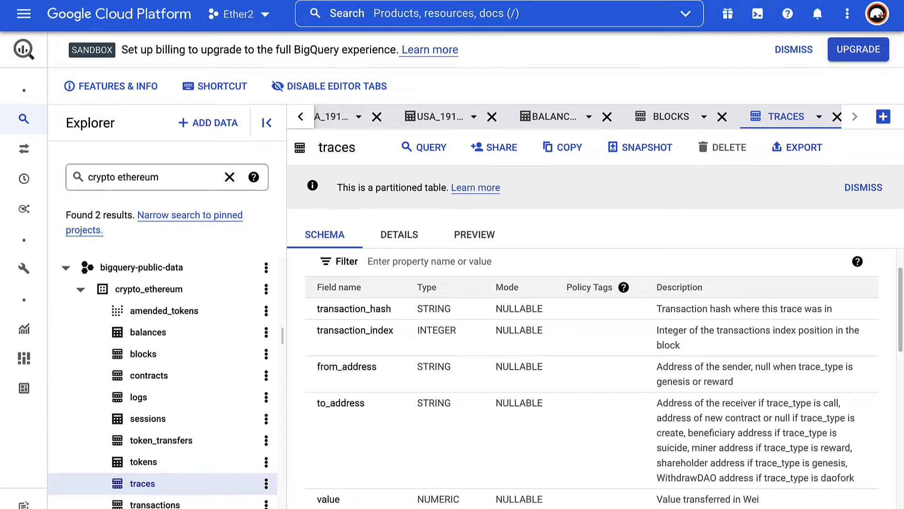
pyautogui.moveTo(673, 345)
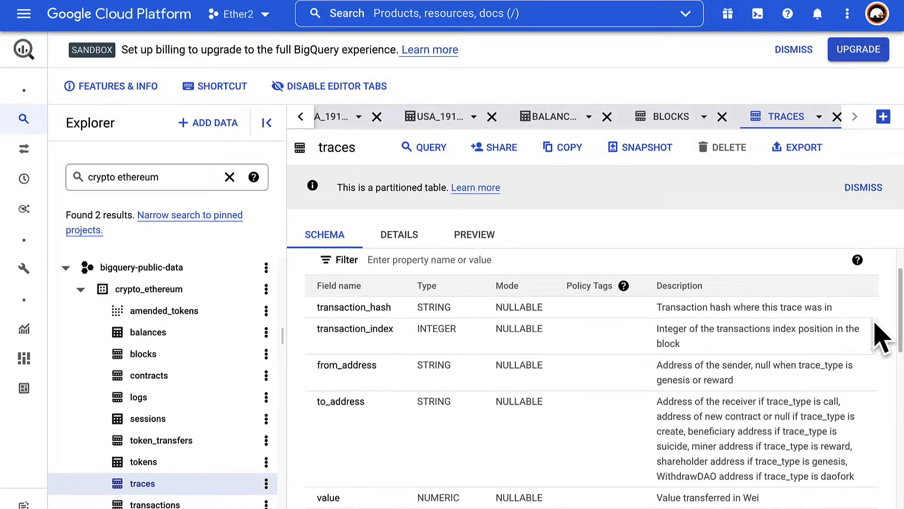
pyautogui.scroll(-3)
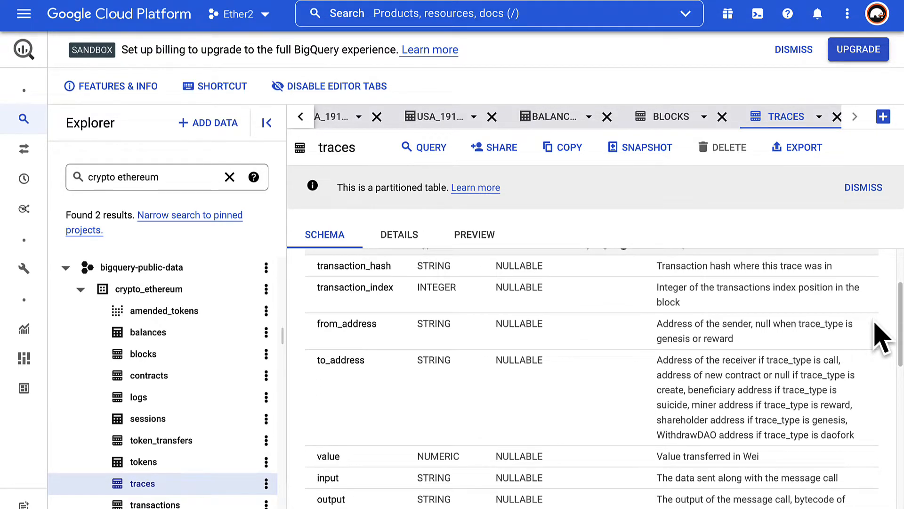
pyautogui.scroll(-3)
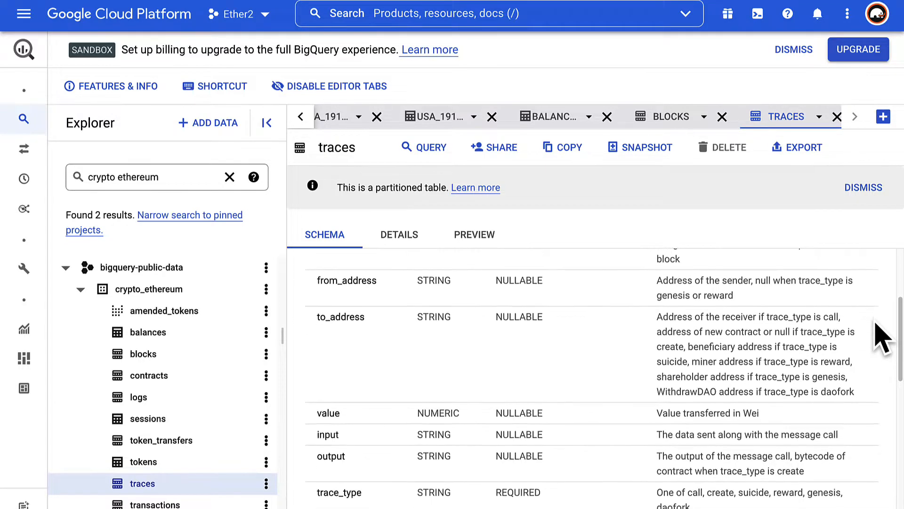
pyautogui.scroll(-3)
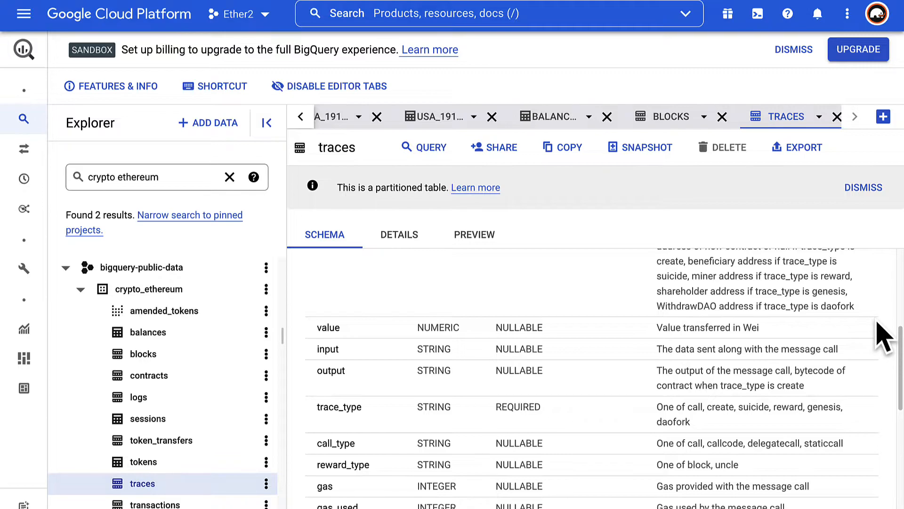
pyautogui.scroll(-3)
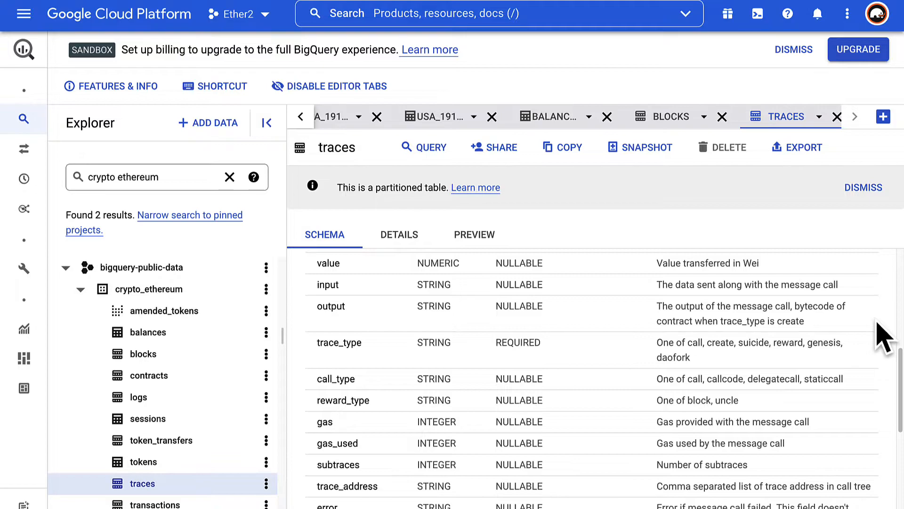
pyautogui.scroll(-3)
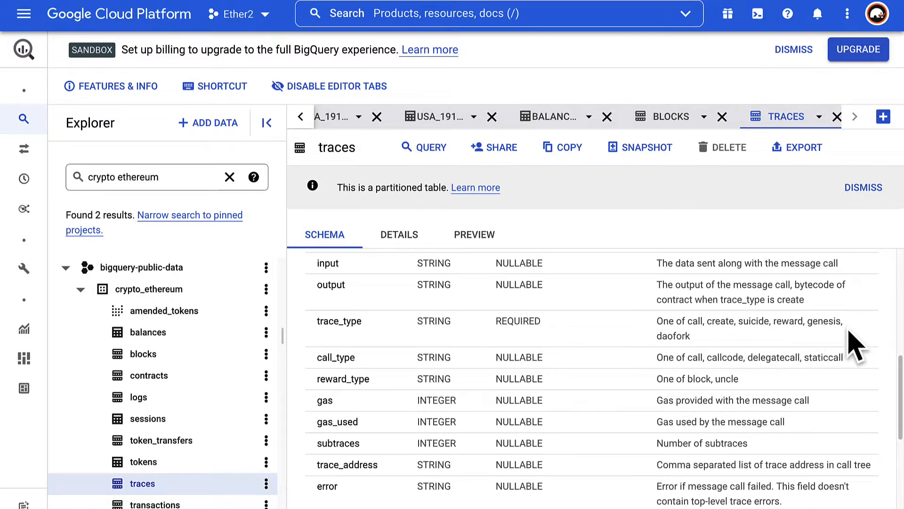
pyautogui.scroll(-3)
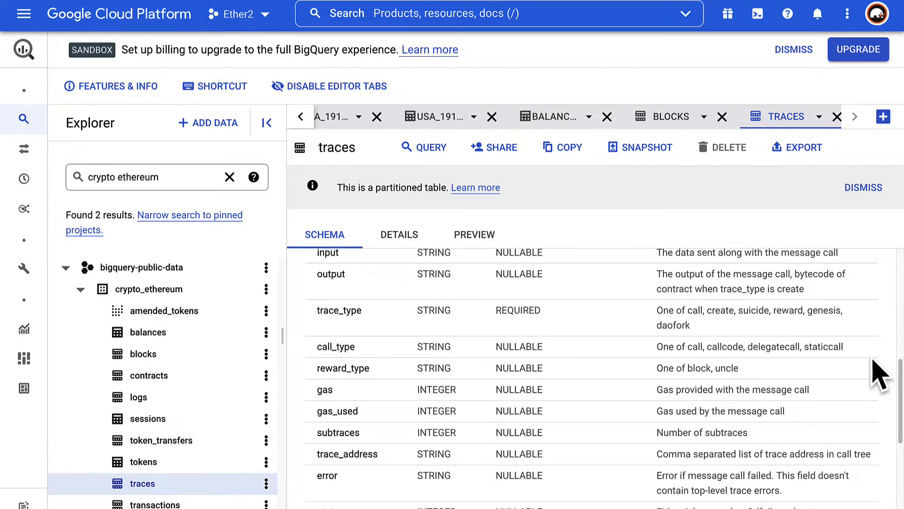
# Finish the schema and show the traces table's Details with size, row count and creation date.
pyautogui.scroll(-3)
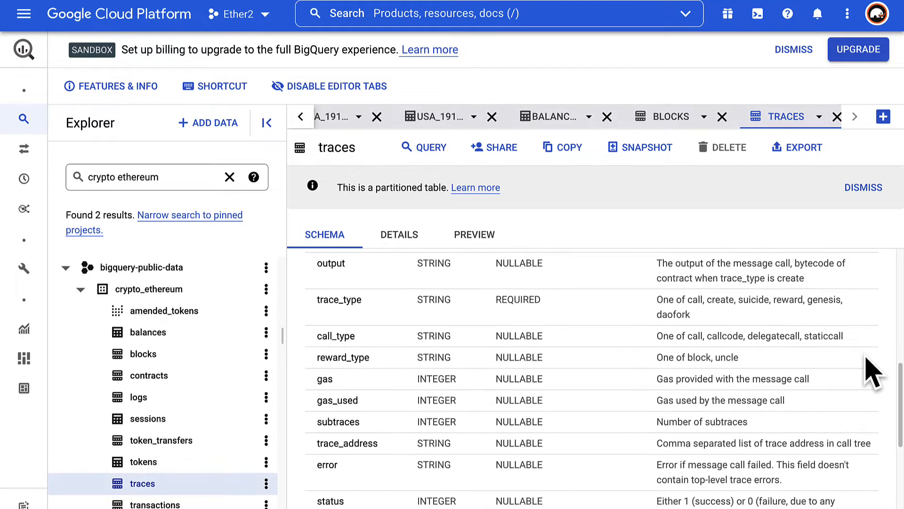
pyautogui.scroll(-3)
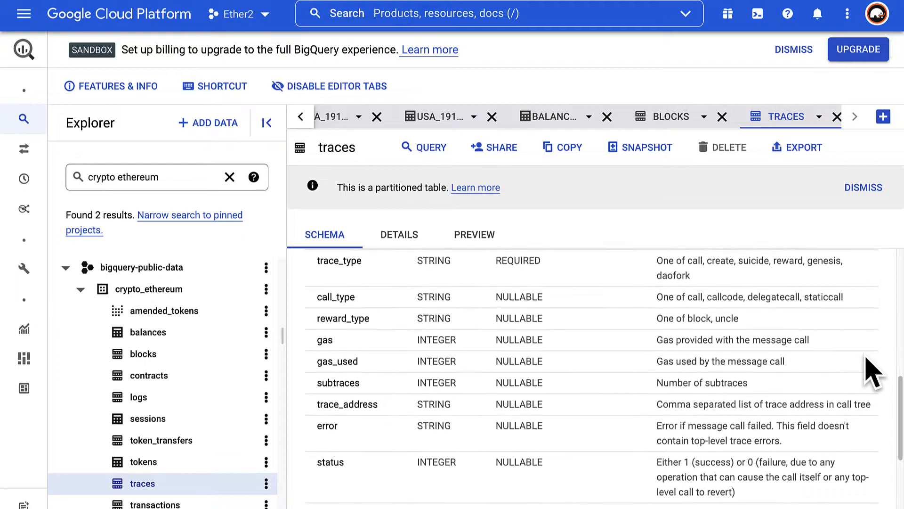
pyautogui.scroll(-3)
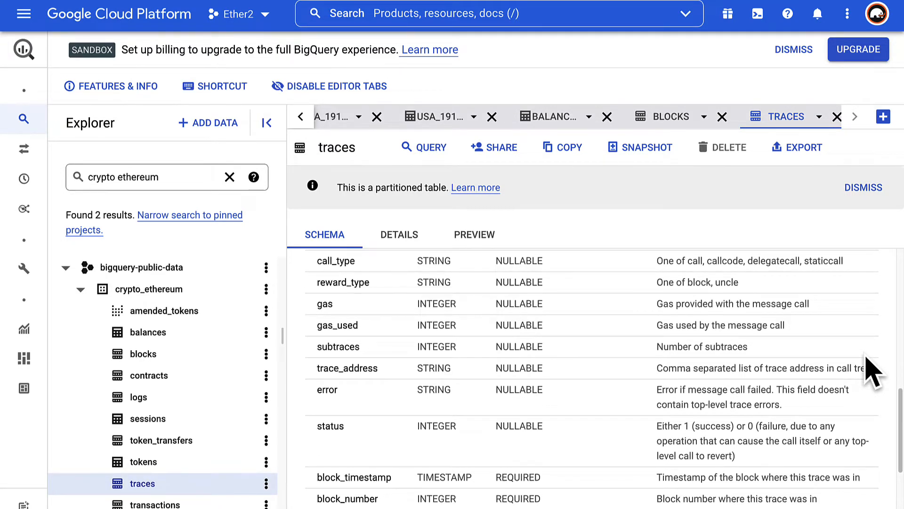
pyautogui.scroll(-3)
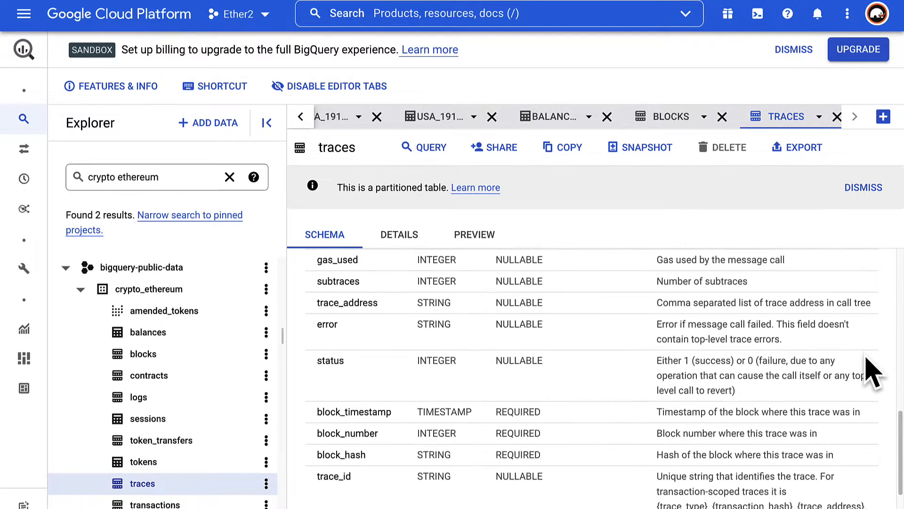
pyautogui.scroll(-3)
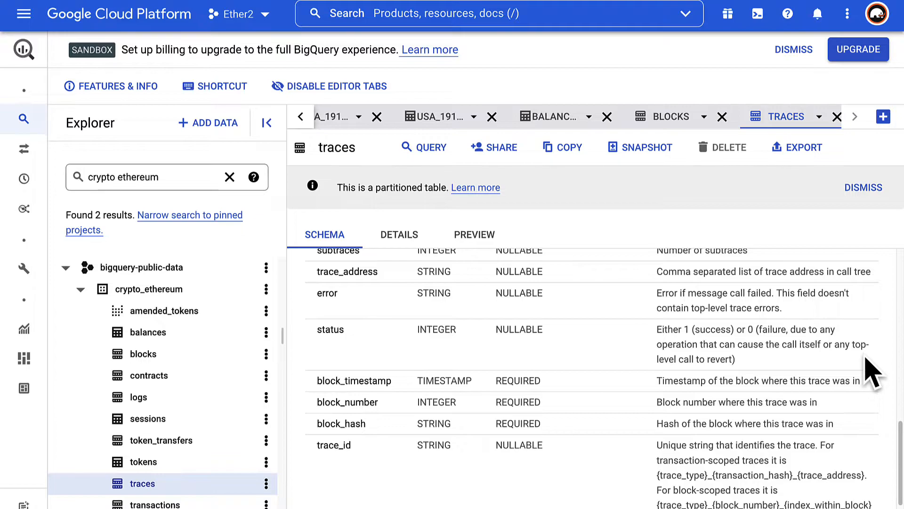
pyautogui.scroll(-3)
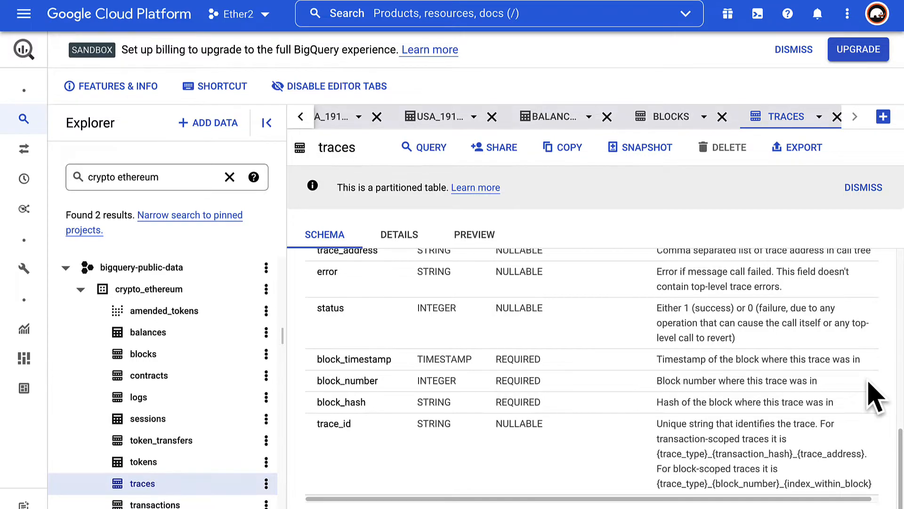
pyautogui.click(398, 234)
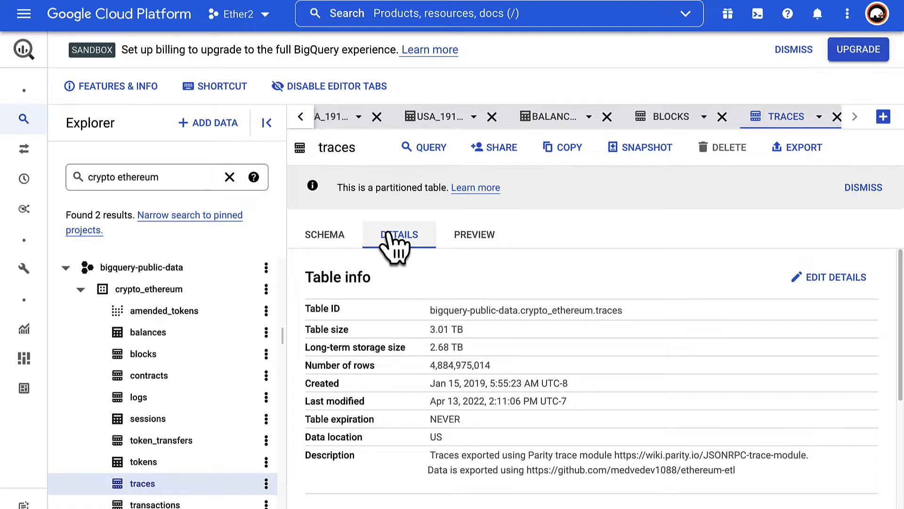
pyautogui.click(474, 235)
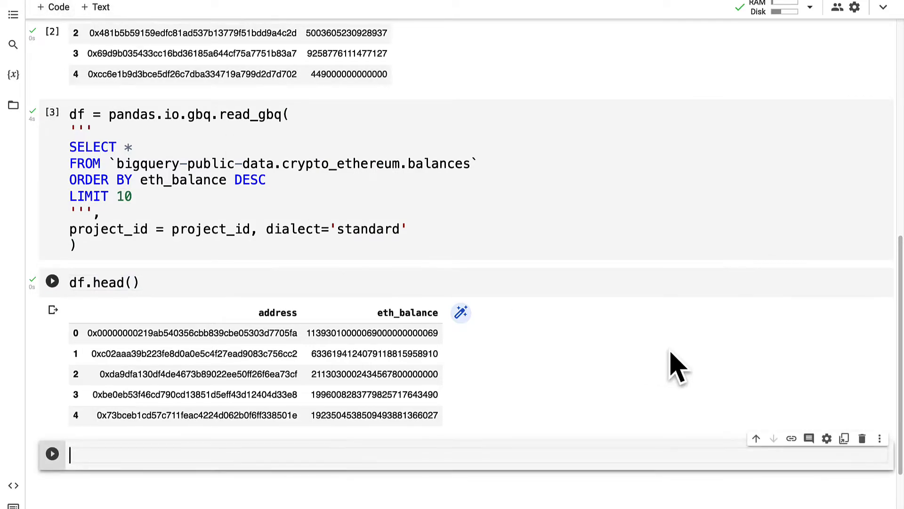
# Start a new cell with df = pandas.io.gbq.read_gbq(''' ... ''') using project_id and dialect='standard'.
pyautogui.scroll(-3)
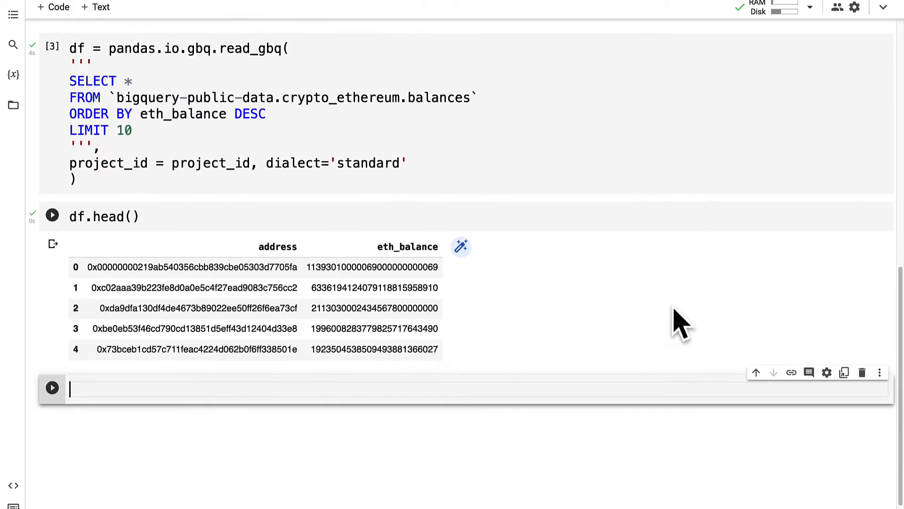
pyautogui.click(51, 215)
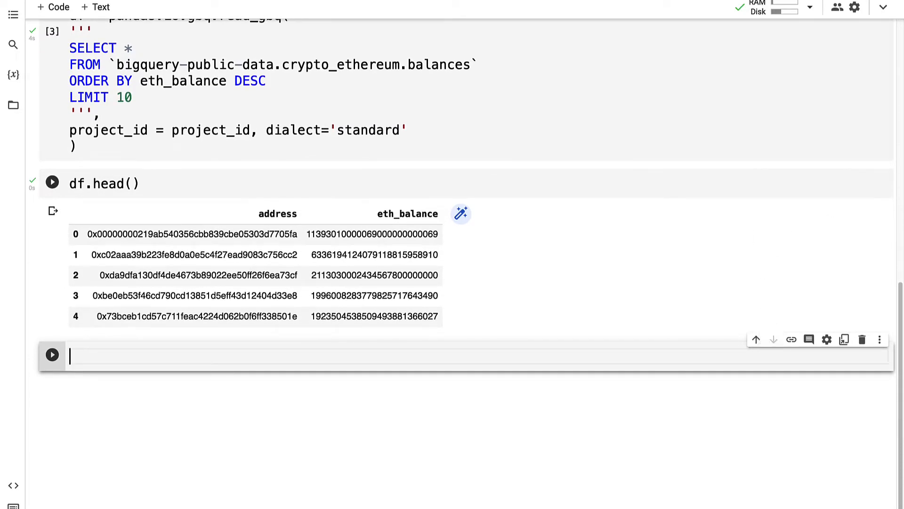
pyautogui.write('df = pandas.io')
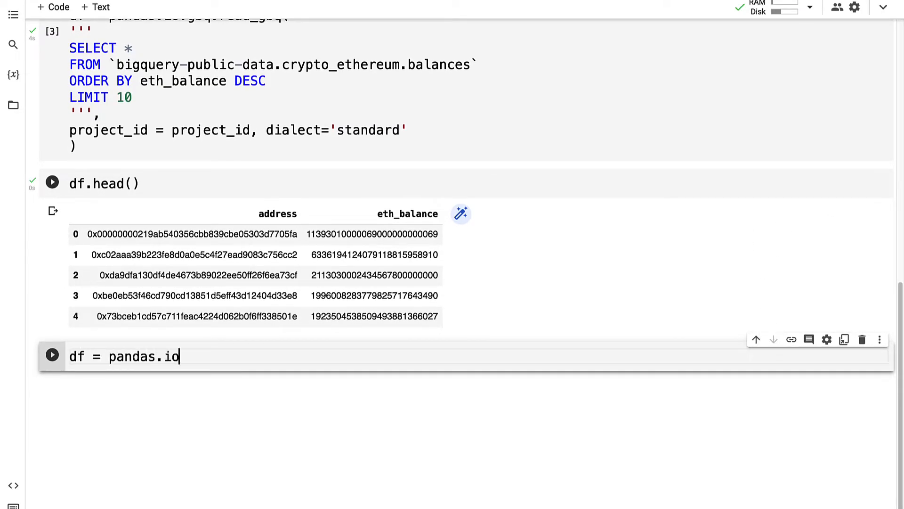
pyautogui.write('.gbq.read_')
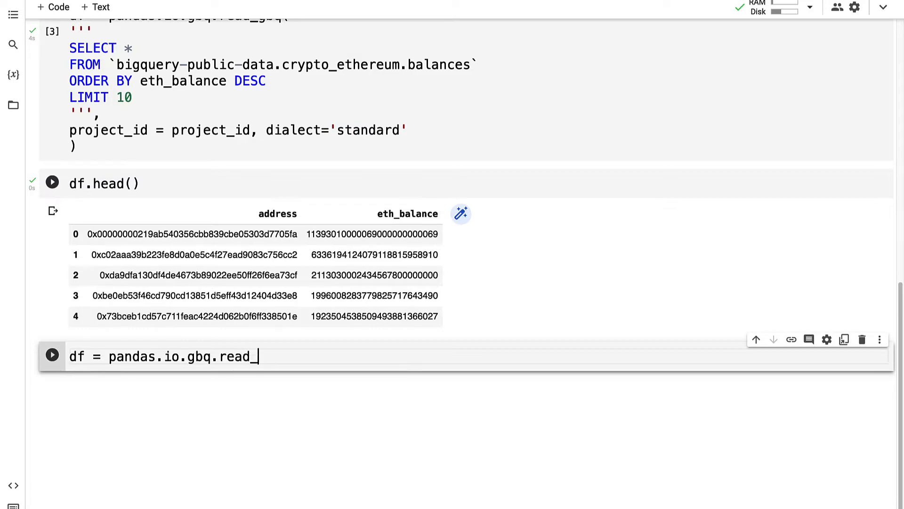
pyautogui.write("gbq('''")
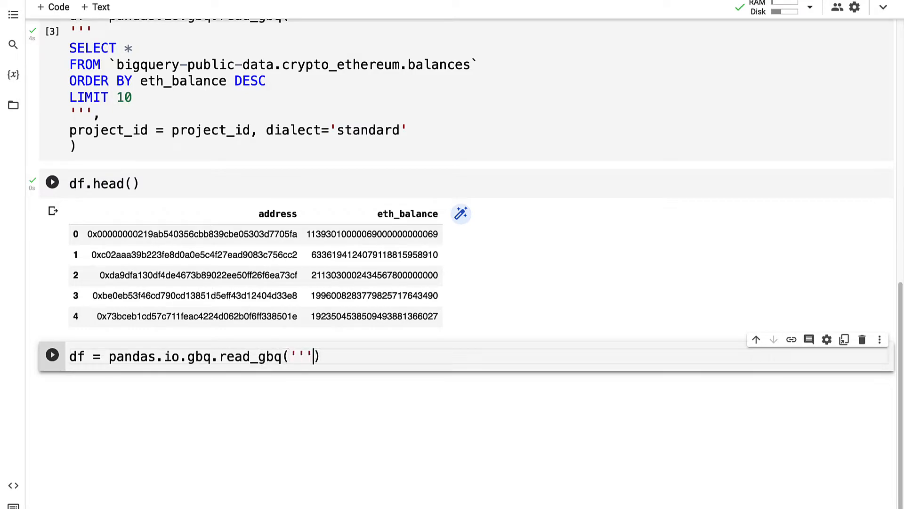
pyautogui.press('enter')
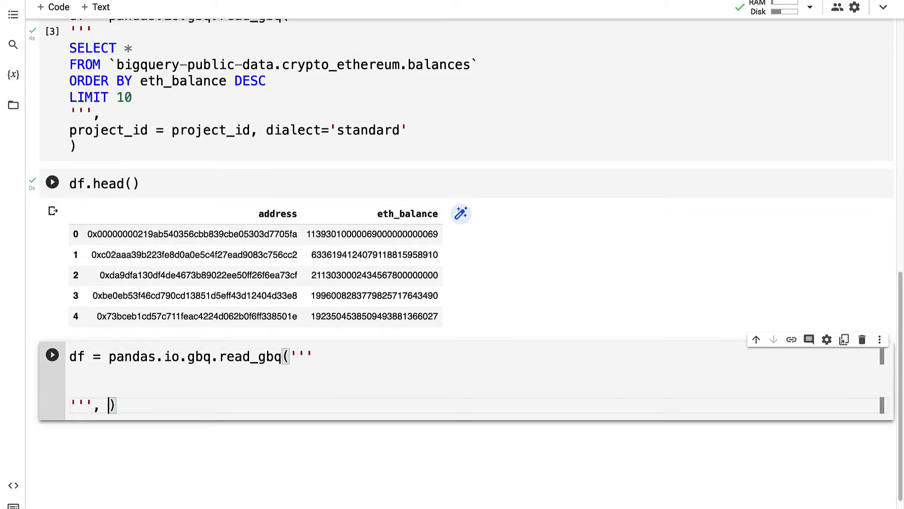
pyautogui.write('projec=')
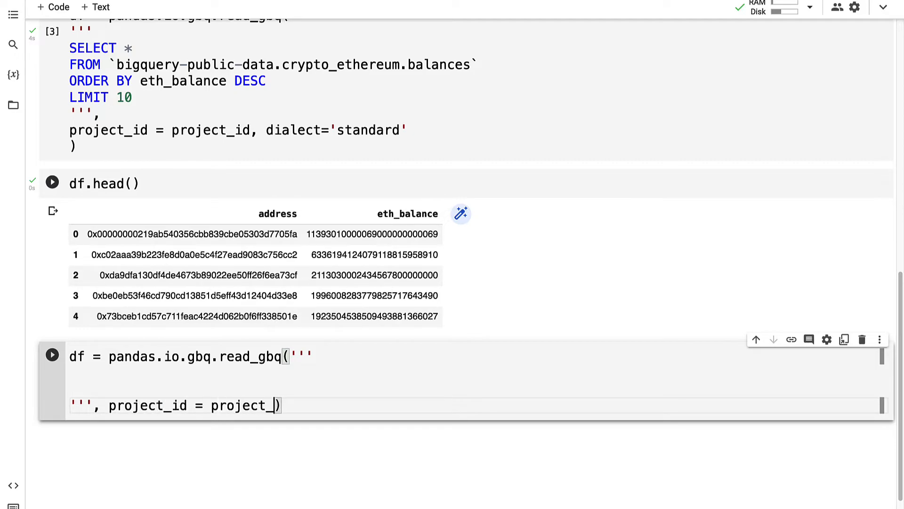
pyautogui.write('id,')
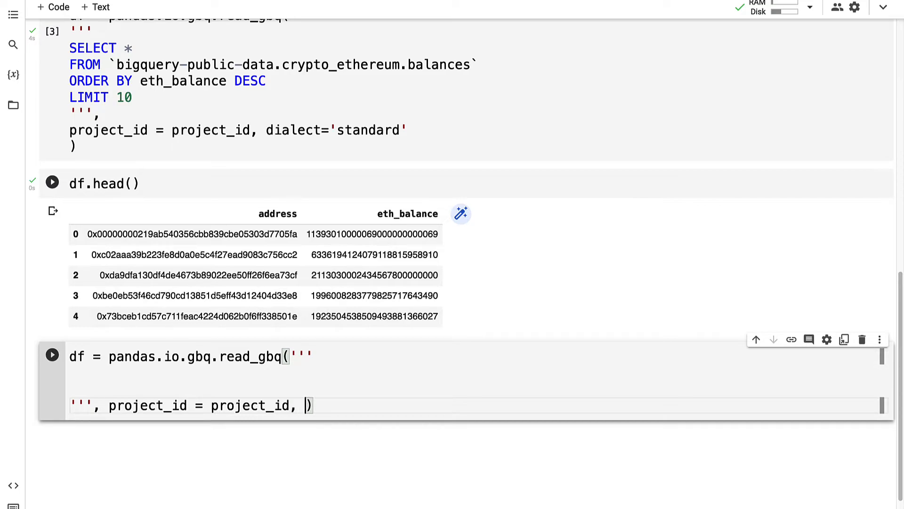
pyautogui.write('diale')
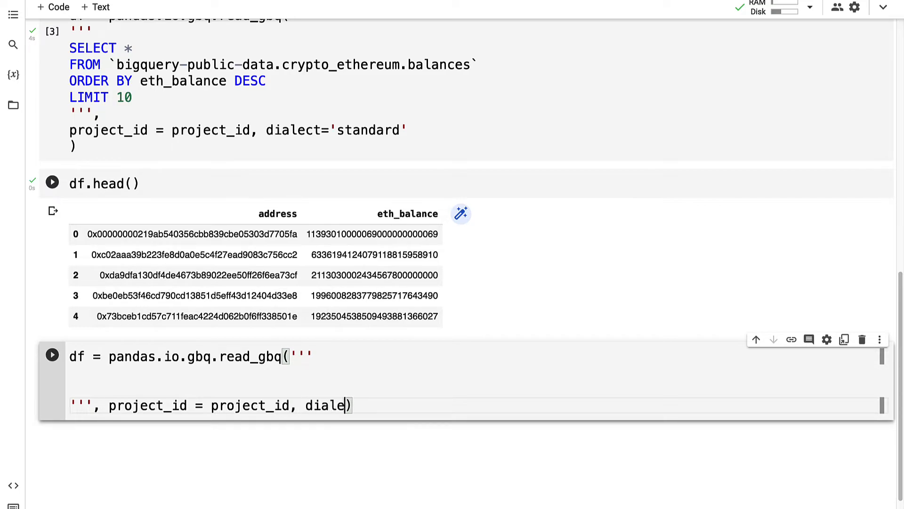
pyautogui.write("ct='standard'")
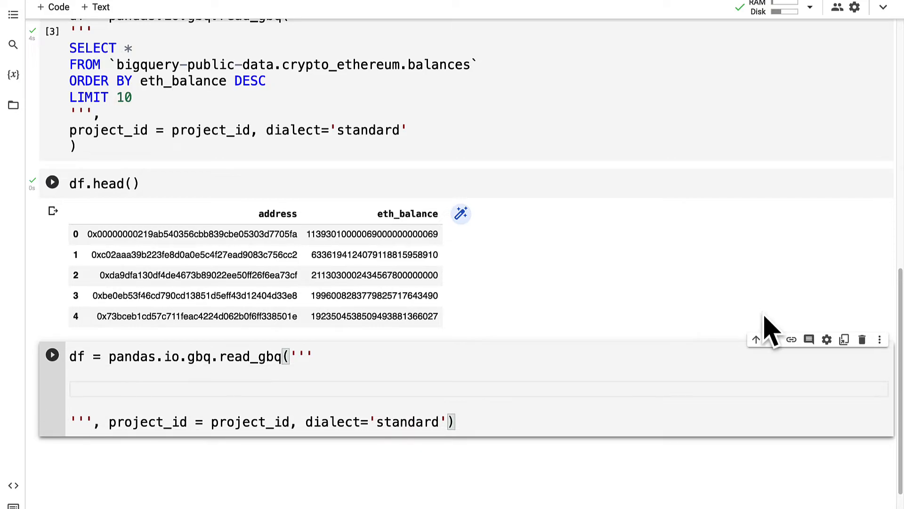
pyautogui.moveTo(520, 304)
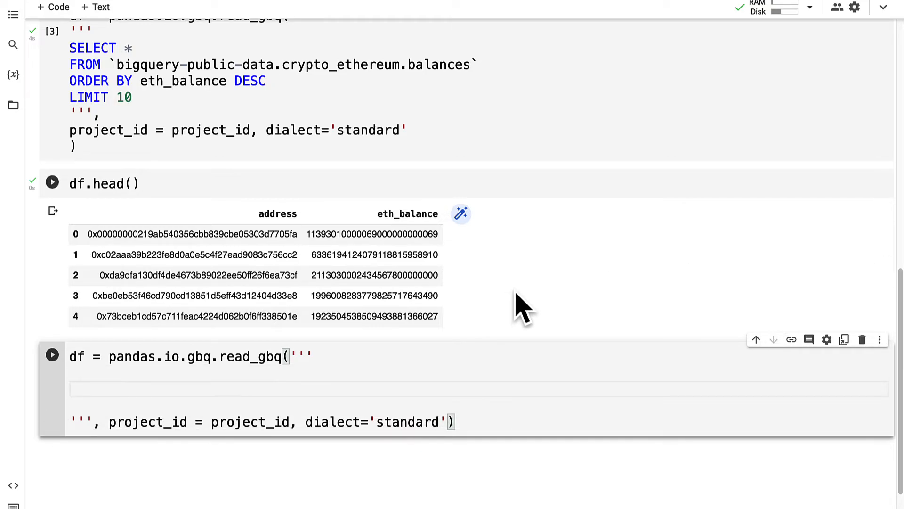
# Write SELECT date(block_timestamp) as date, sum(value) as value from the traces table.
pyautogui.write('SELECT')
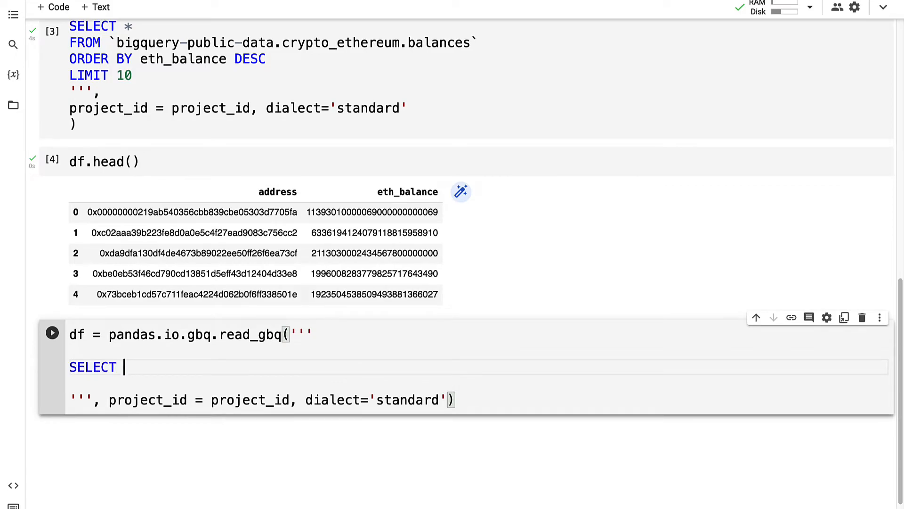
pyautogui.write('date()')
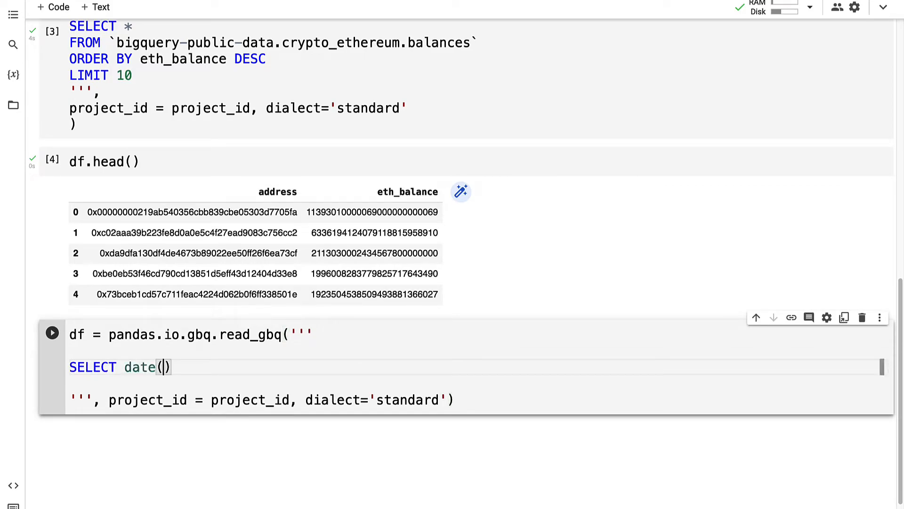
pyautogui.write('block')
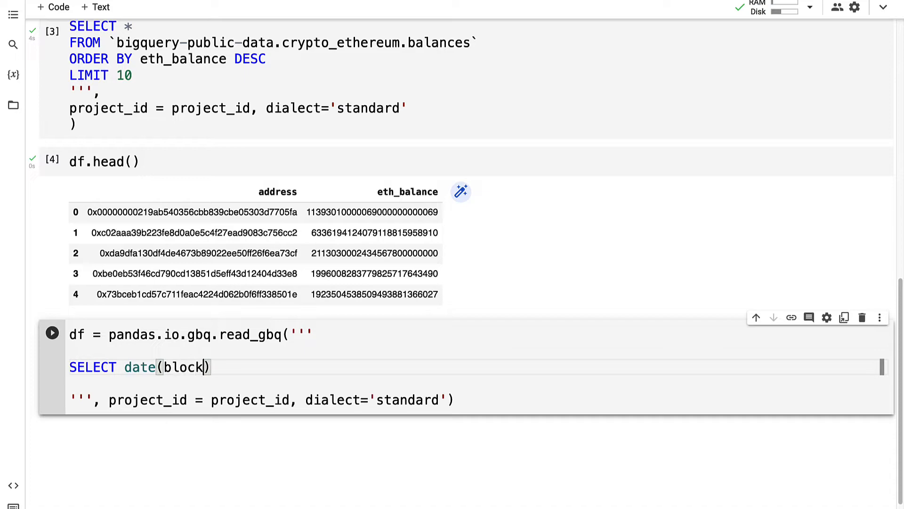
pyautogui.write('_timestamp')
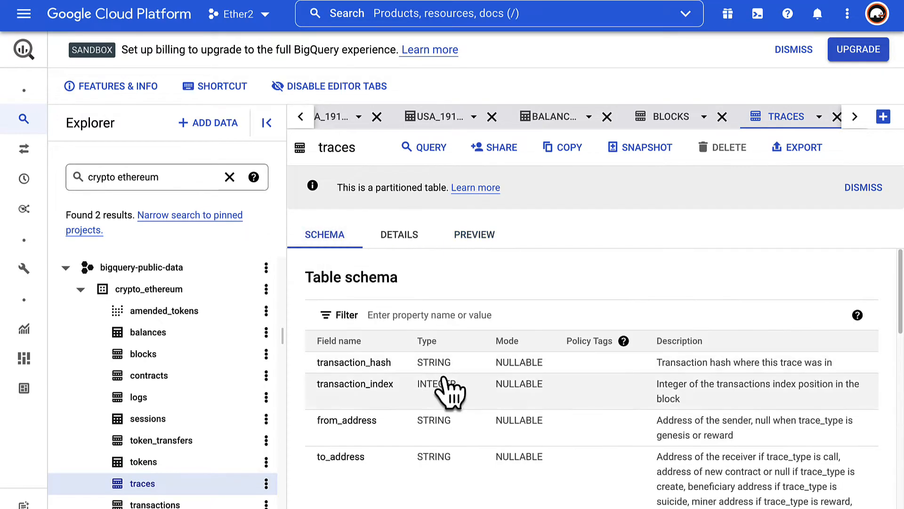
pyautogui.scroll(-3)
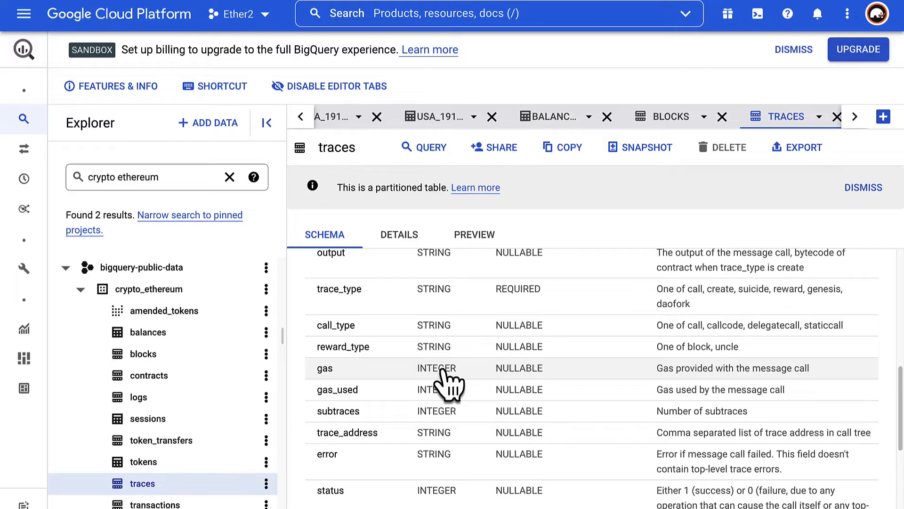
pyautogui.scroll(-3)
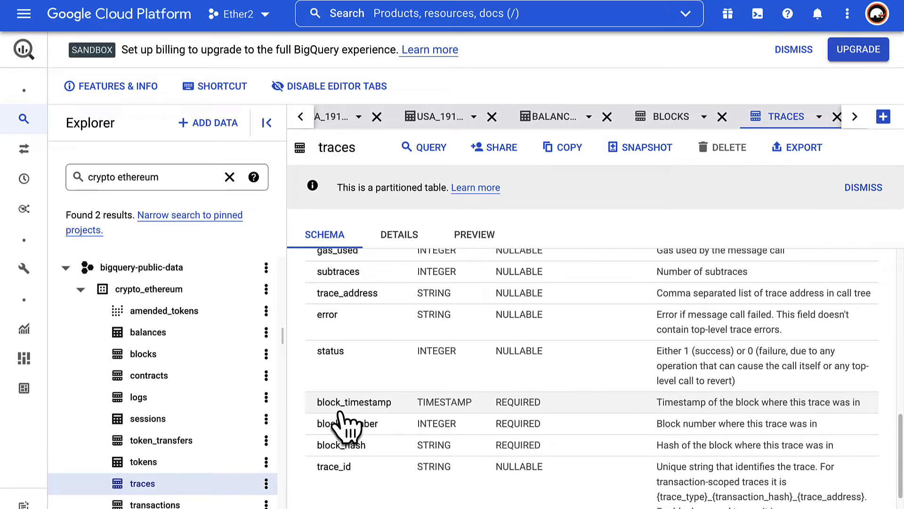
pyautogui.moveTo(446, 427)
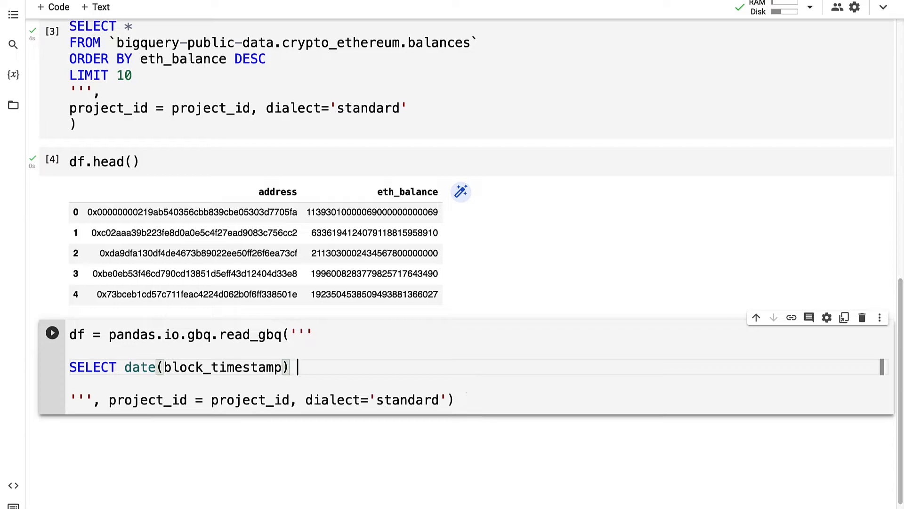
pyautogui.write('as dat')
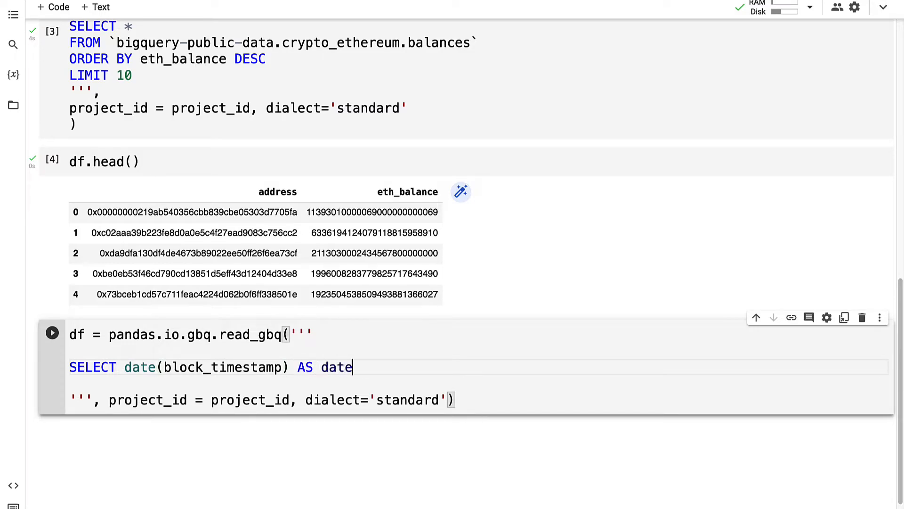
pyautogui.write(', sum(')
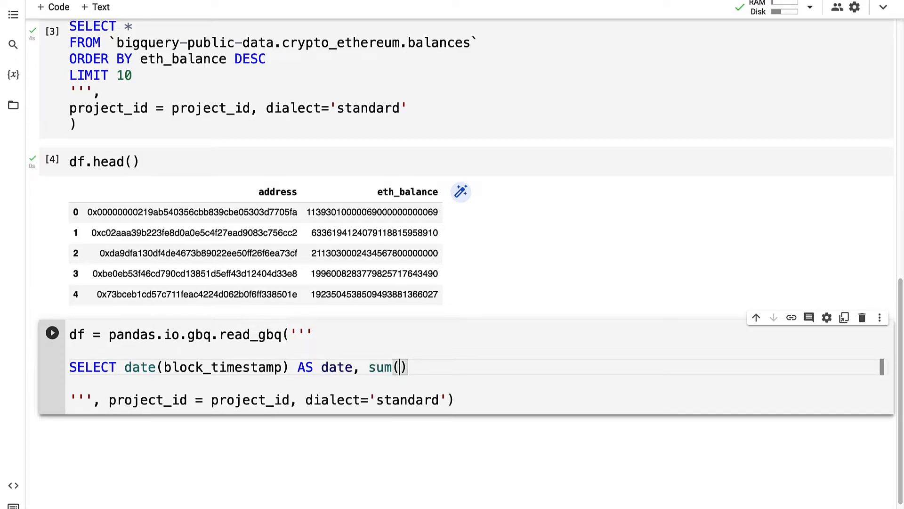
pyautogui.write('value) a')
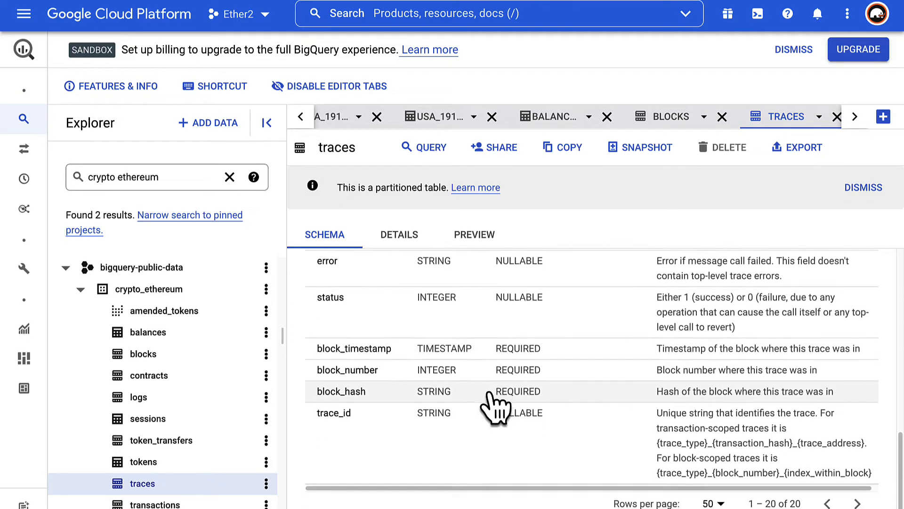
pyautogui.scroll(-3)
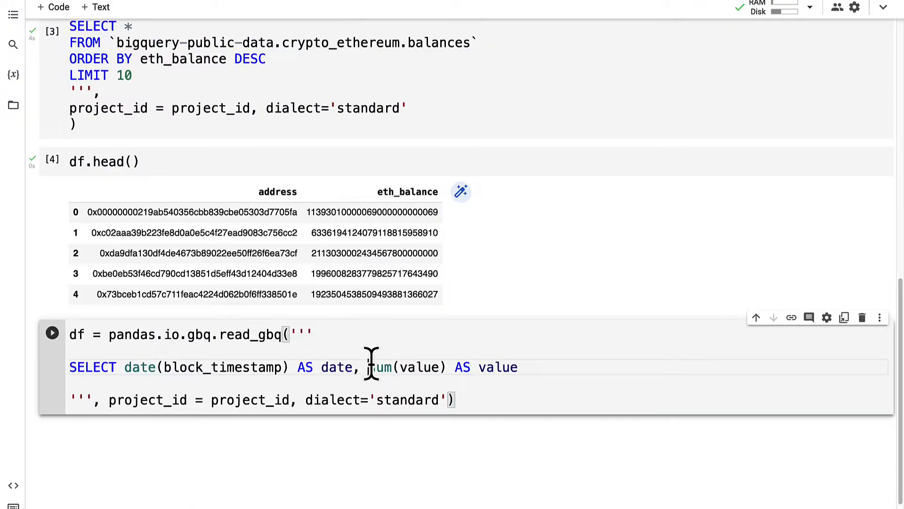
pyautogui.doubleClick(407, 366)
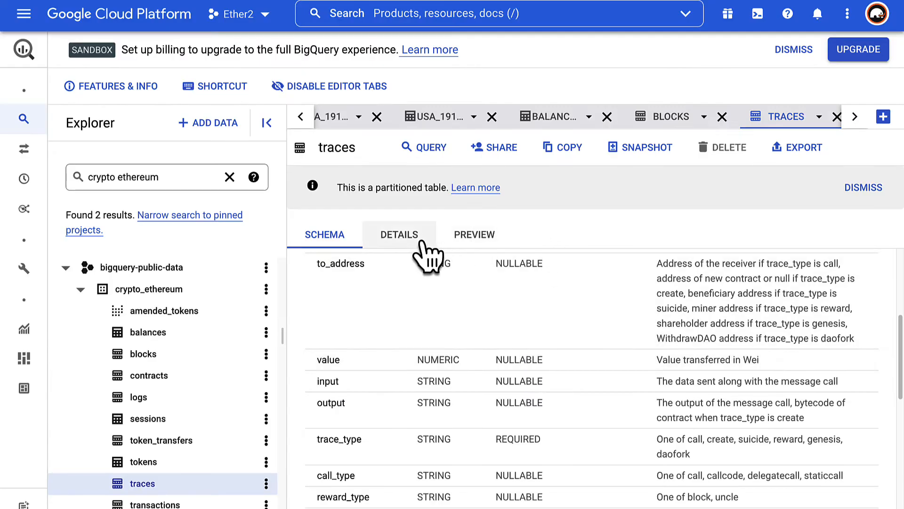
# Add GROUP BY date(block_timestamp) and LIMIT 10 after the FROM clause.
pyautogui.click(398, 234)
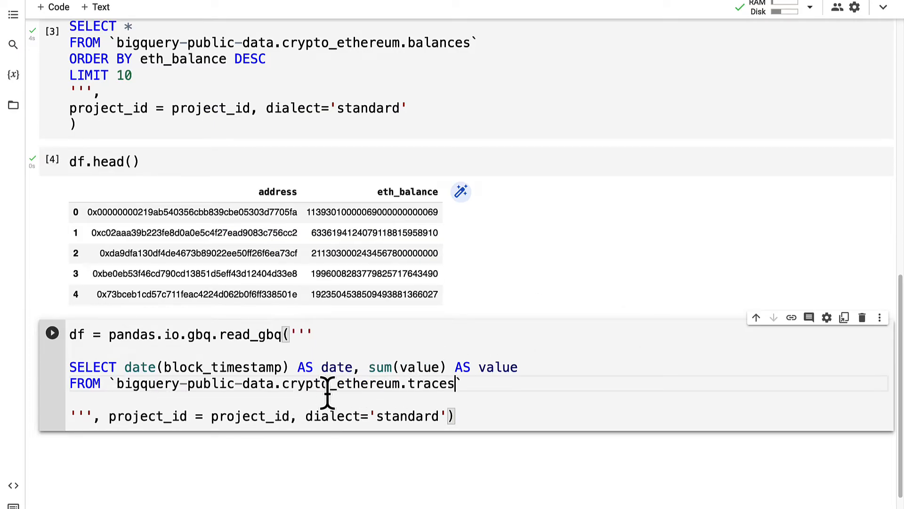
pyautogui.press('enter')
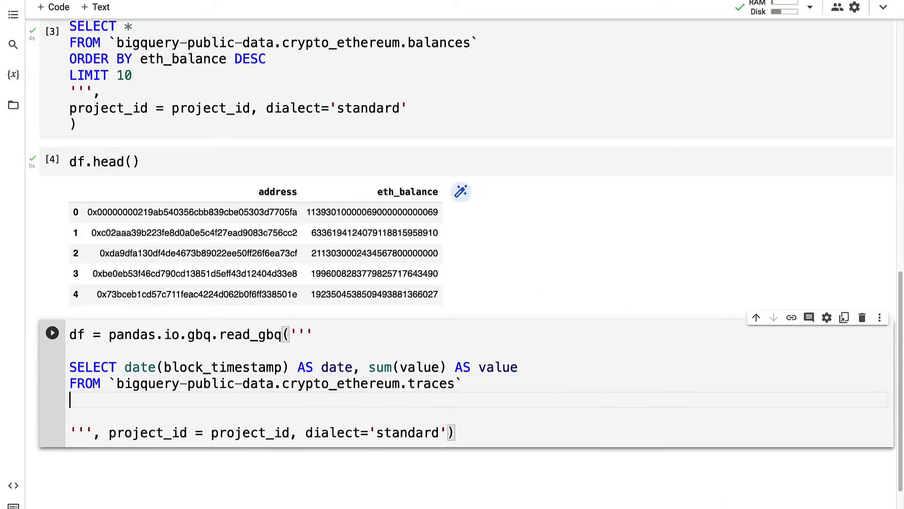
pyautogui.write('group')
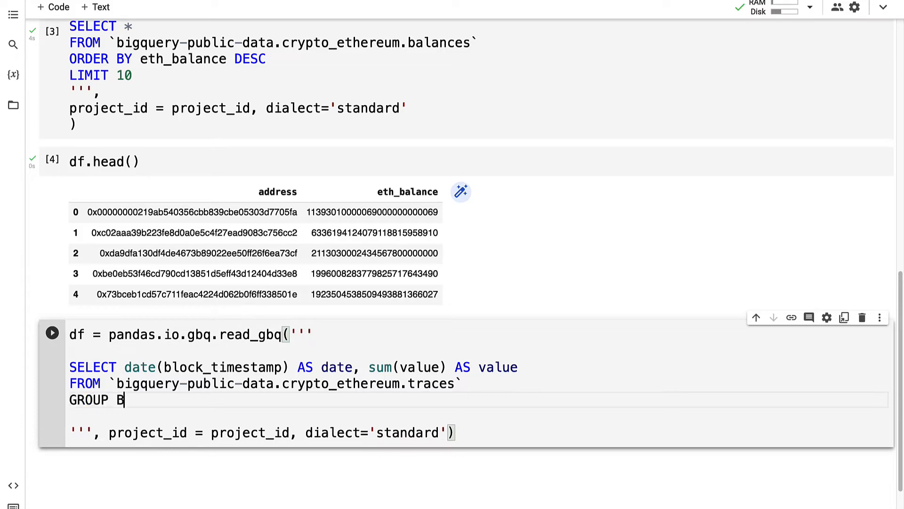
pyautogui.write('Y date()')
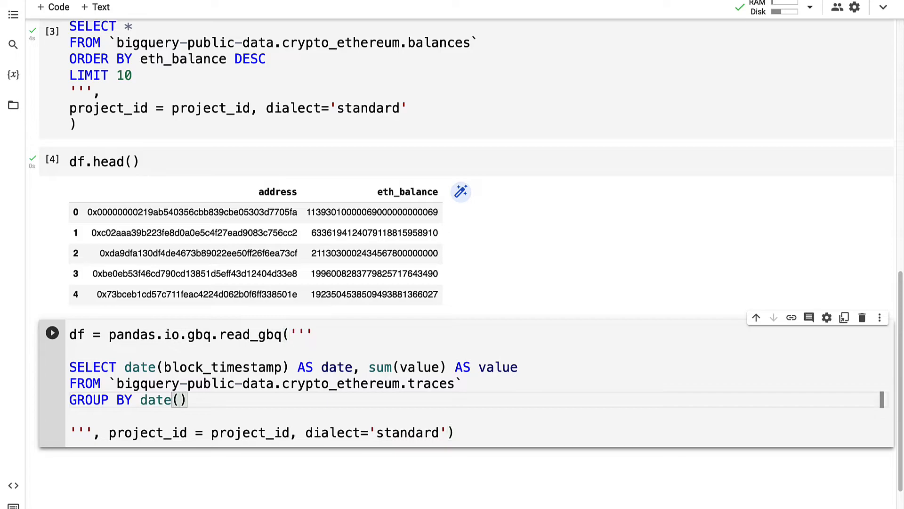
pyautogui.write('block_timestamp')
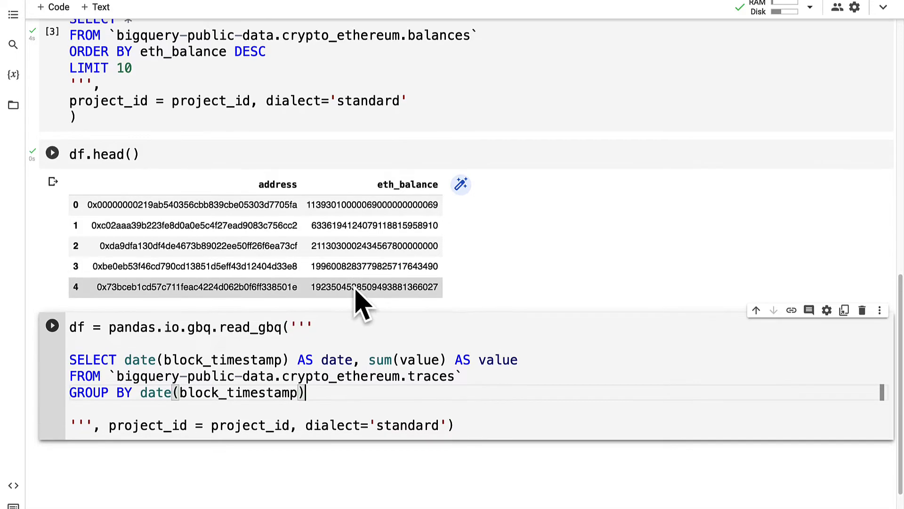
pyautogui.write('kl')
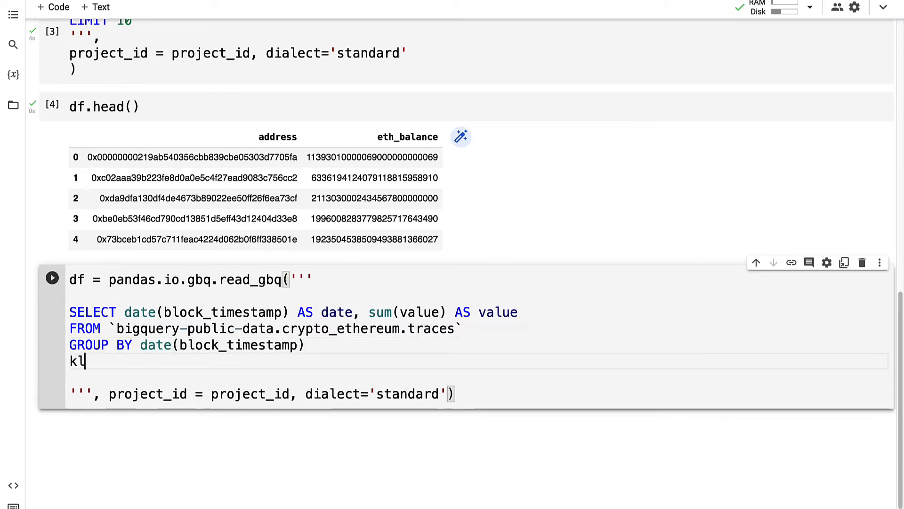
pyautogui.write('LIMIT 10')
pyautogui.write('df.head()')
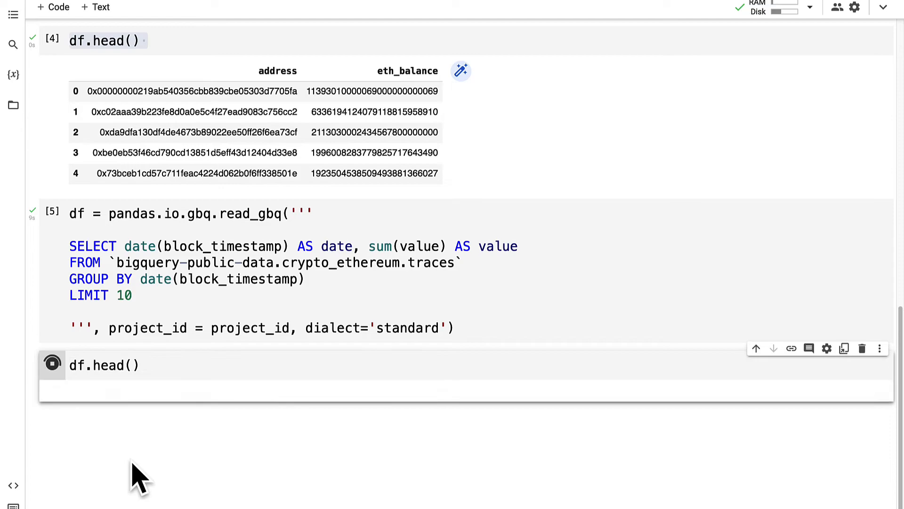
# Run the df.head() cell to preview the daily dates with their summed values.
pyautogui.click(51, 365)
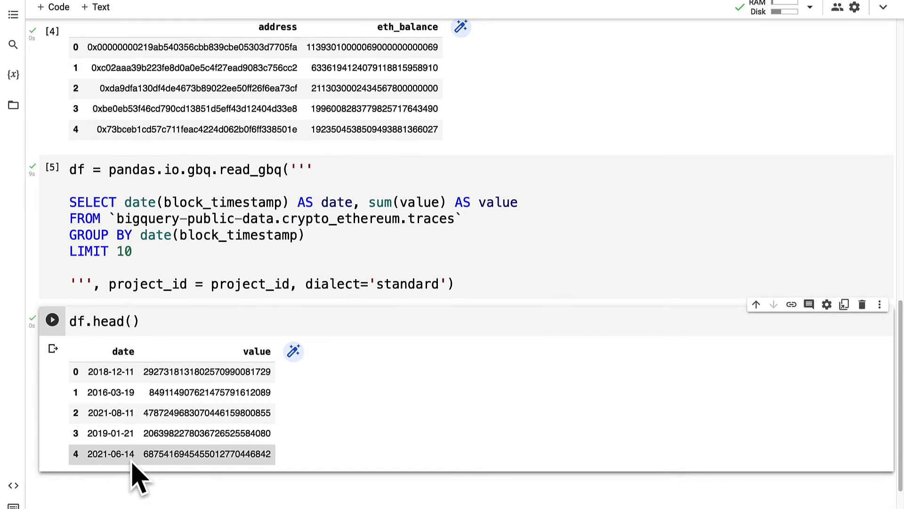
pyautogui.moveTo(142, 497)
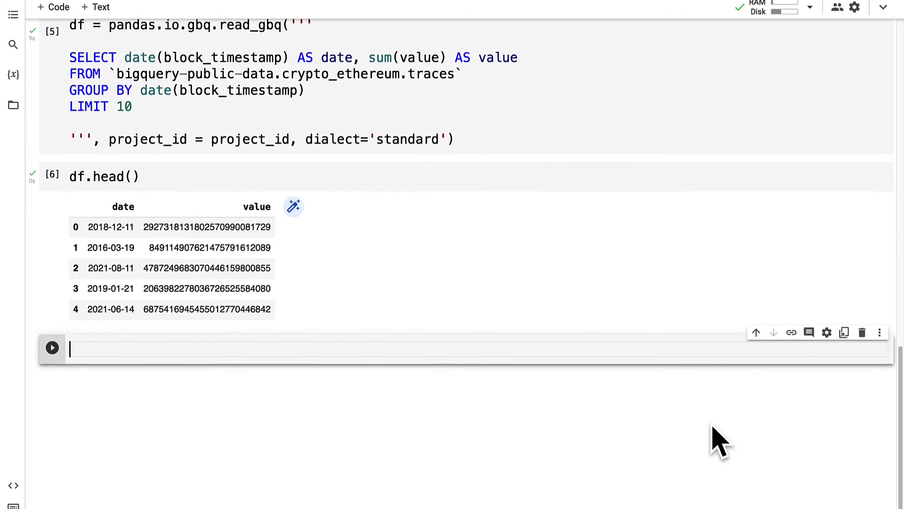
# Import matplotlib.pyplot and run pyplot.scatter(df['date'], df['value']) to draw the scatter chart.
pyautogui.write('import matplotlib.pyplot as pyplot')
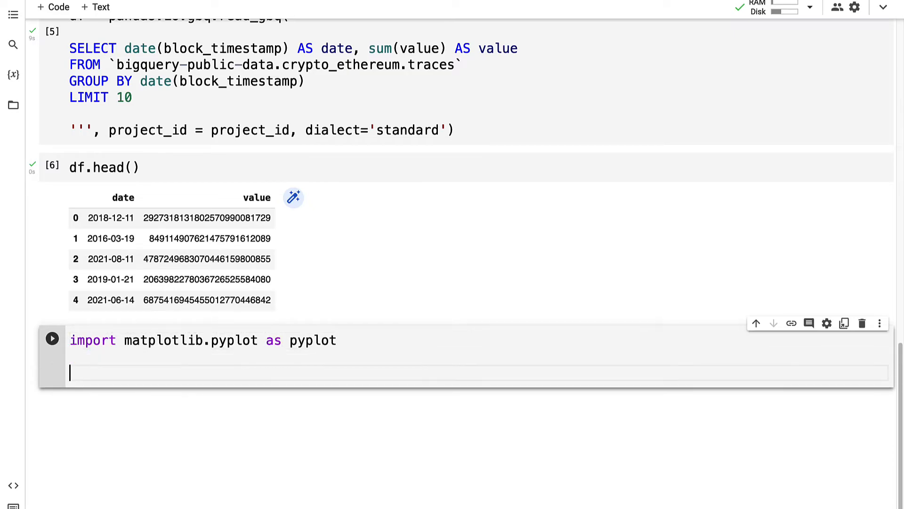
pyautogui.scroll(-3)
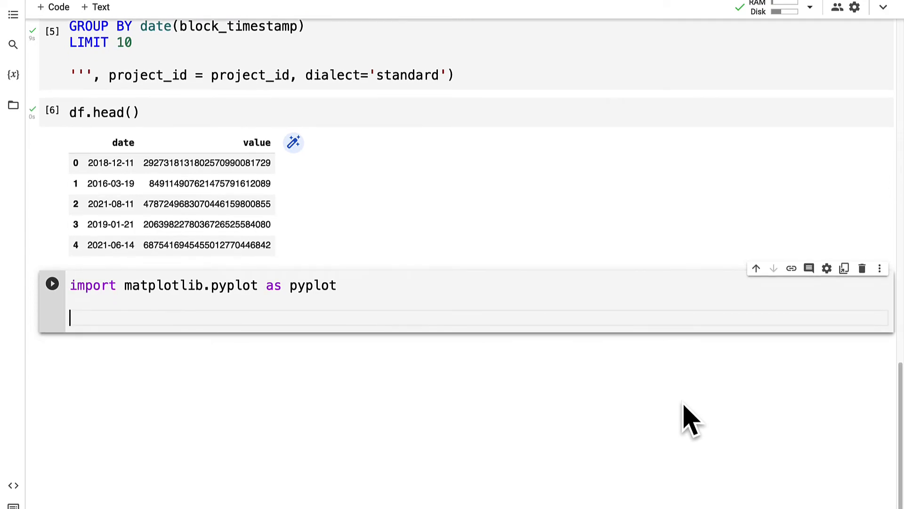
pyautogui.scroll(-3)
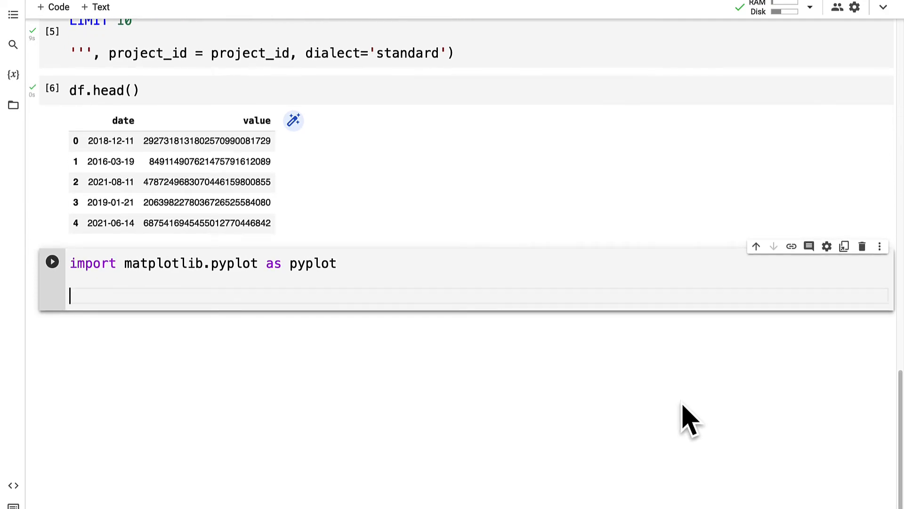
pyautogui.write('pyplot.scatter(')
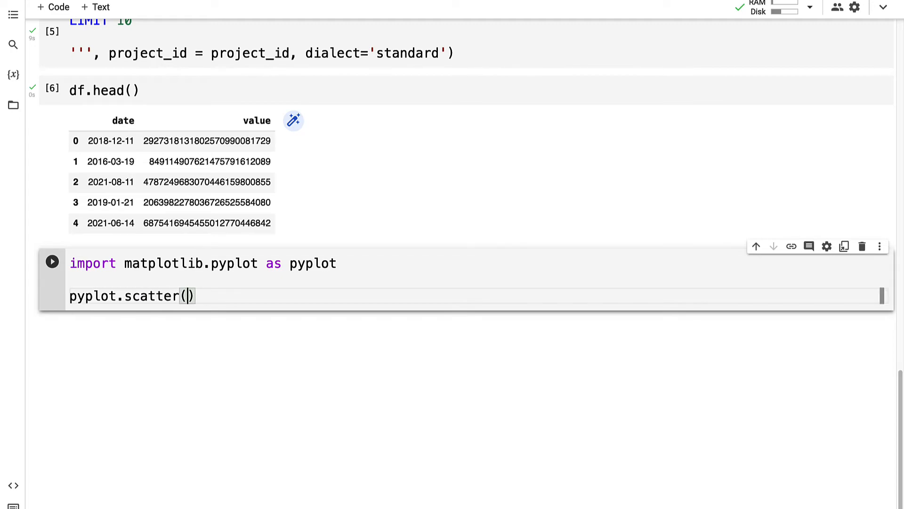
pyautogui.write("df['date']")
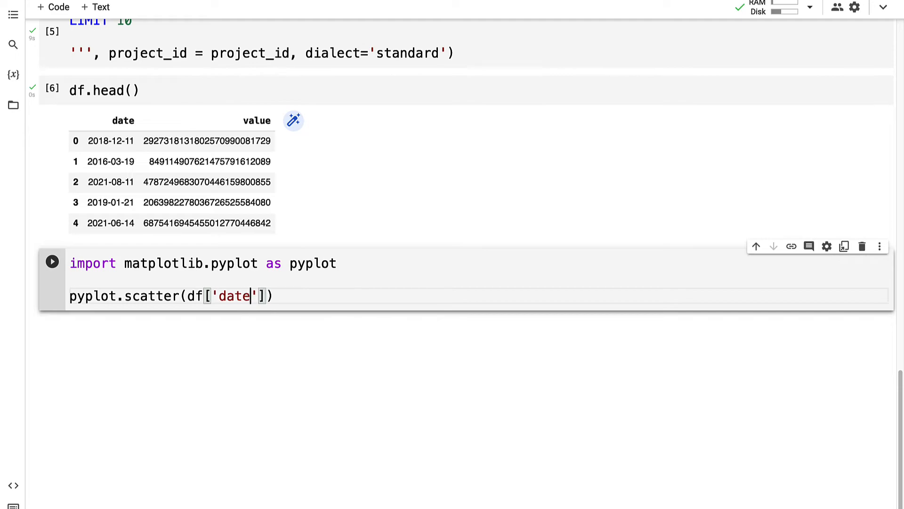
pyautogui.write(', df[]')
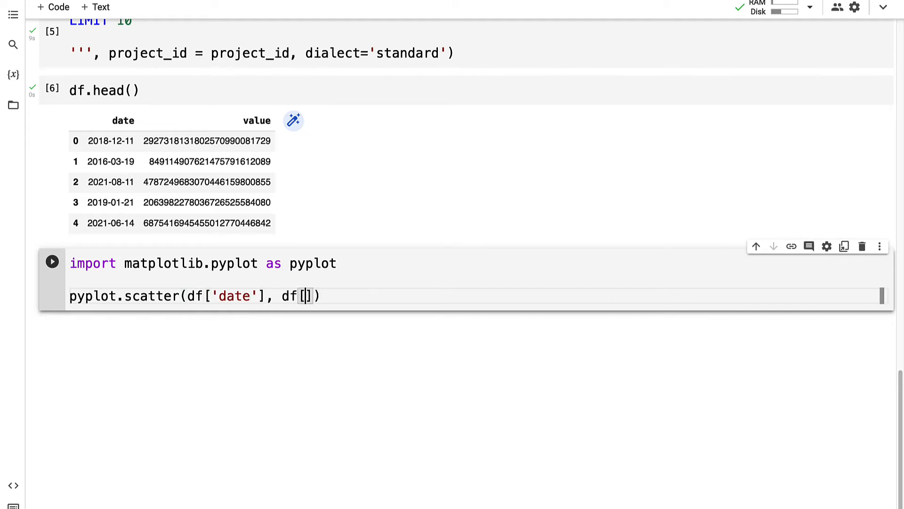
pyautogui.write("'value'")
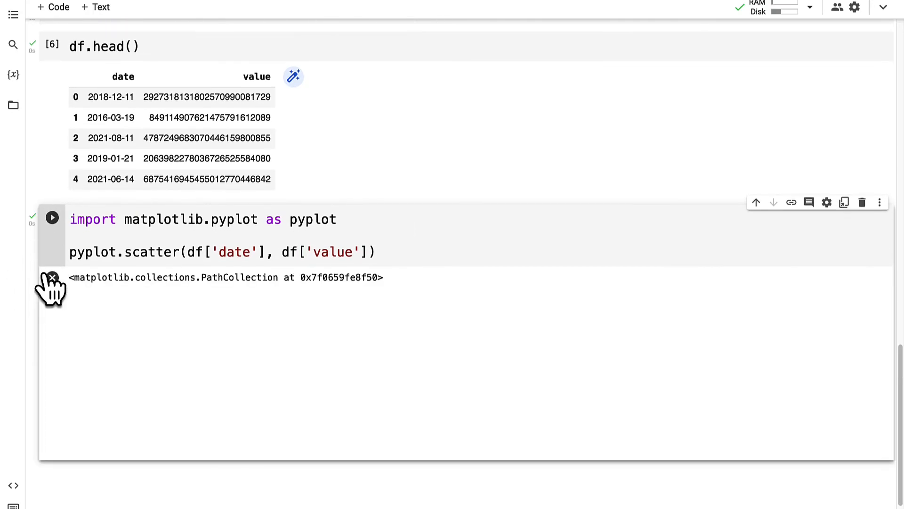
pyautogui.click(51, 218)
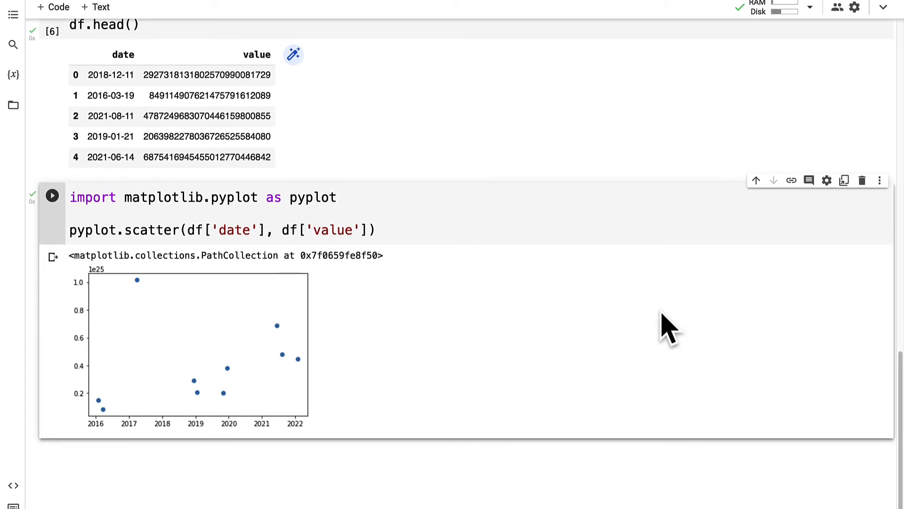
pyautogui.moveTo(161, 230)
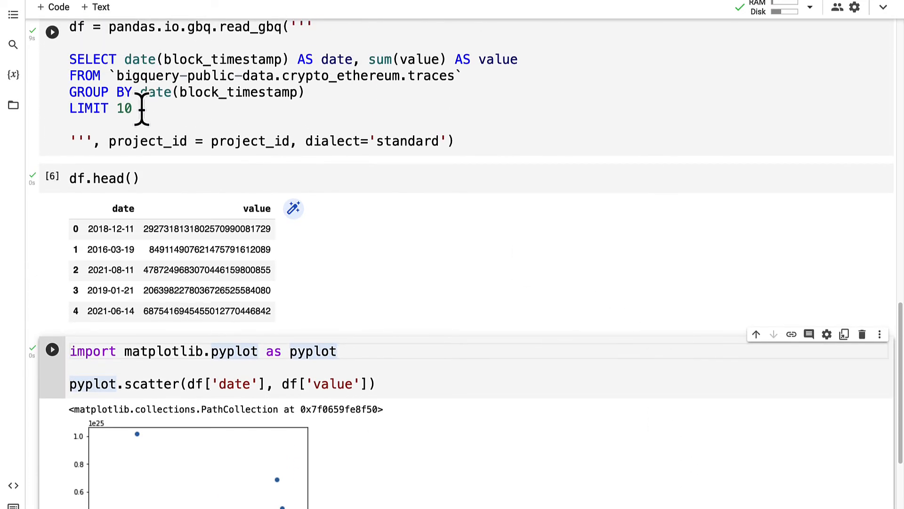
# Insert pyplot.rcParams['figure.figsize'] = (20, 10) above the scatter call.
pyautogui.scroll(-3)
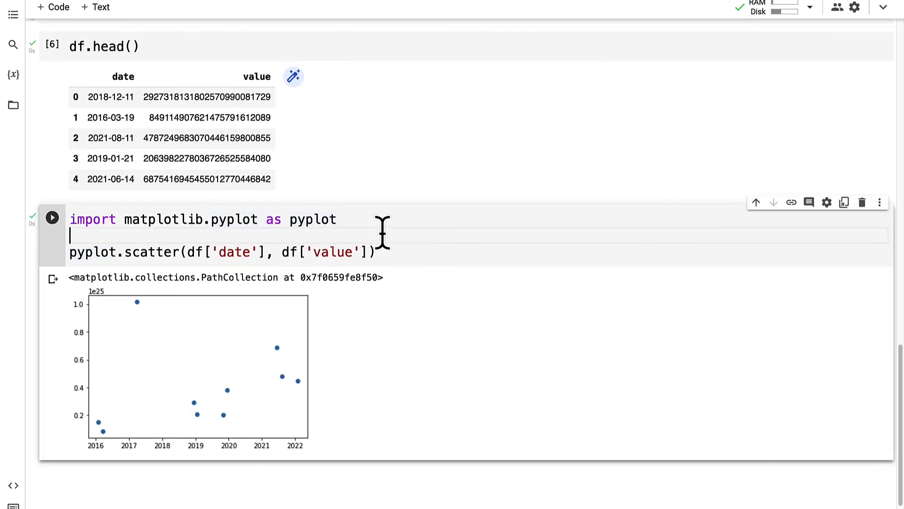
pyautogui.scroll(-3)
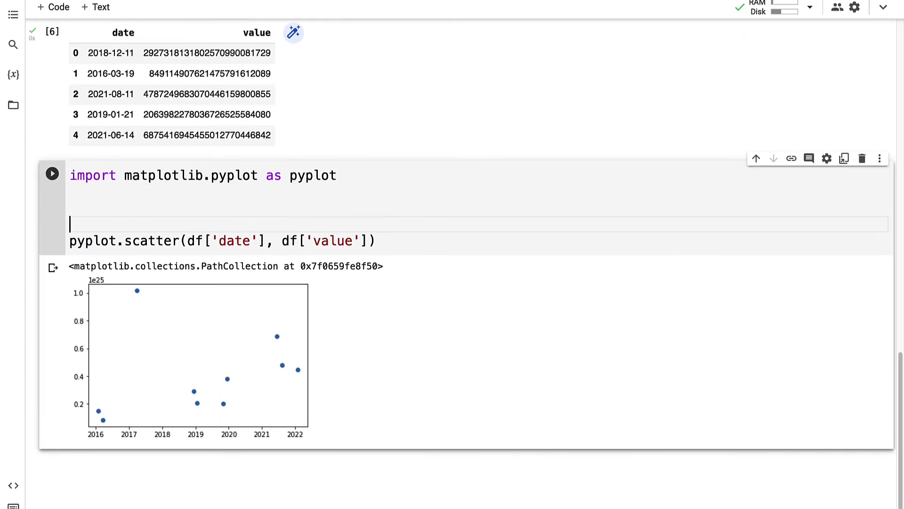
pyautogui.write("pyplot.rcParams['fig")
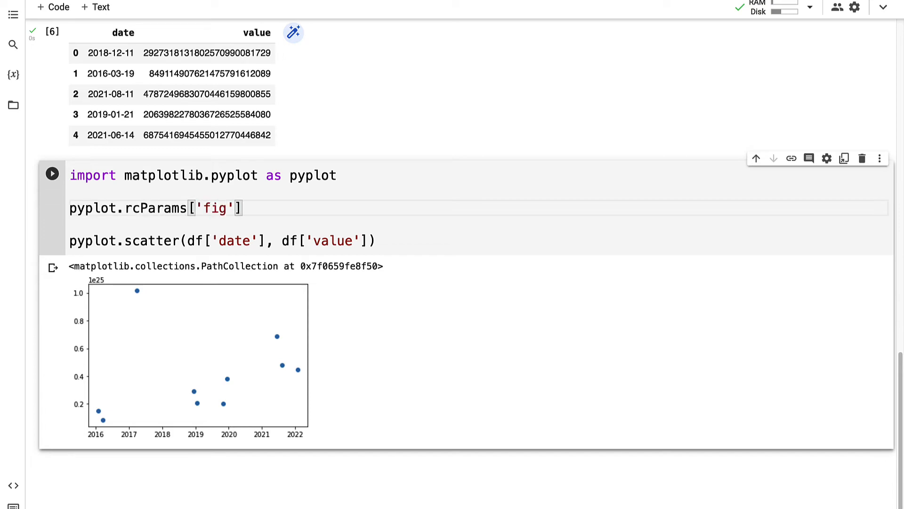
pyautogui.write('ure.fig')
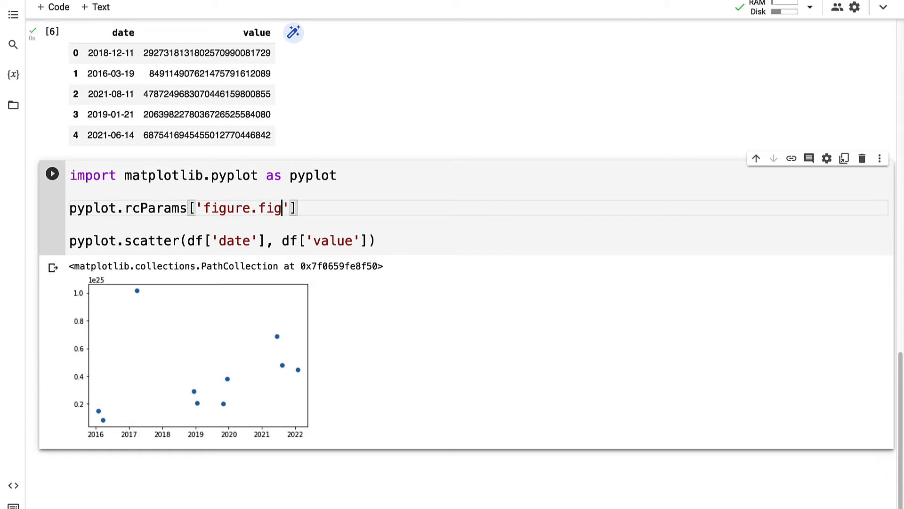
pyautogui.write("size'] = (")
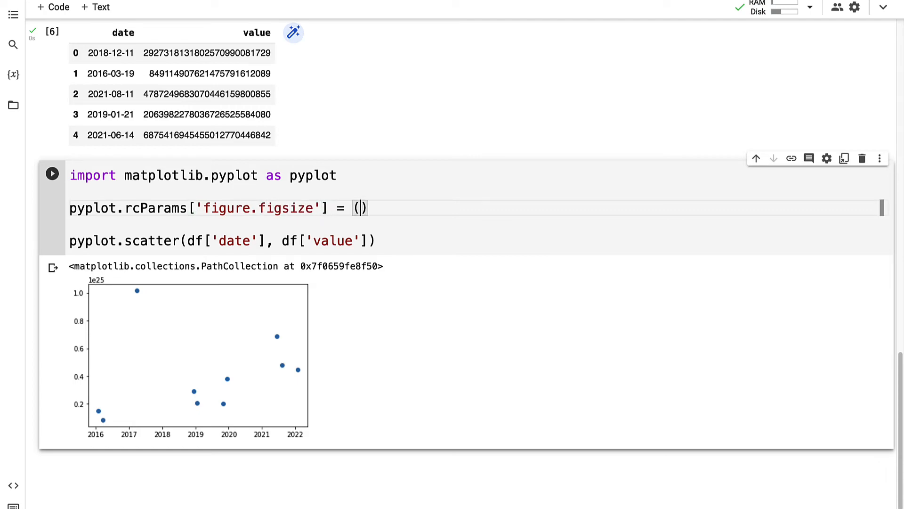
pyautogui.write('20, 10')
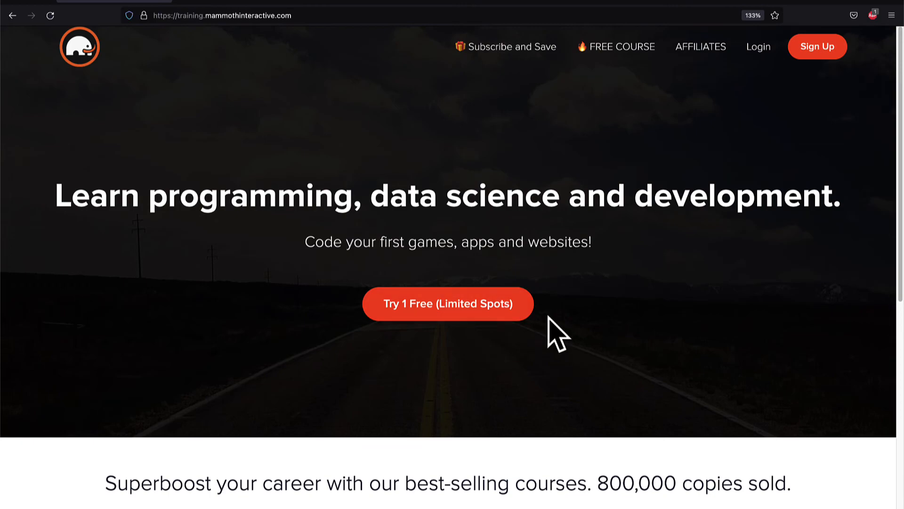
# Open View All Products and browse the Mammoth Interactive courses catalogue.
pyautogui.scroll(-3)
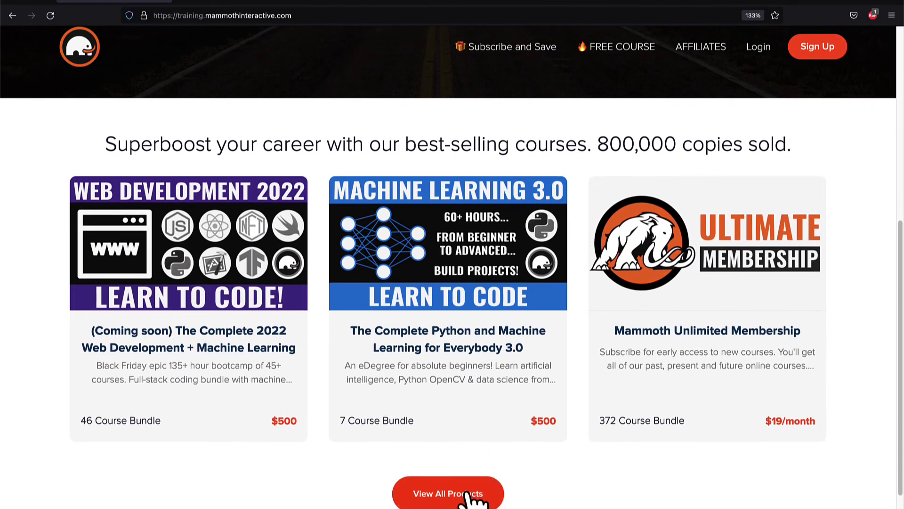
pyautogui.click(446, 493)
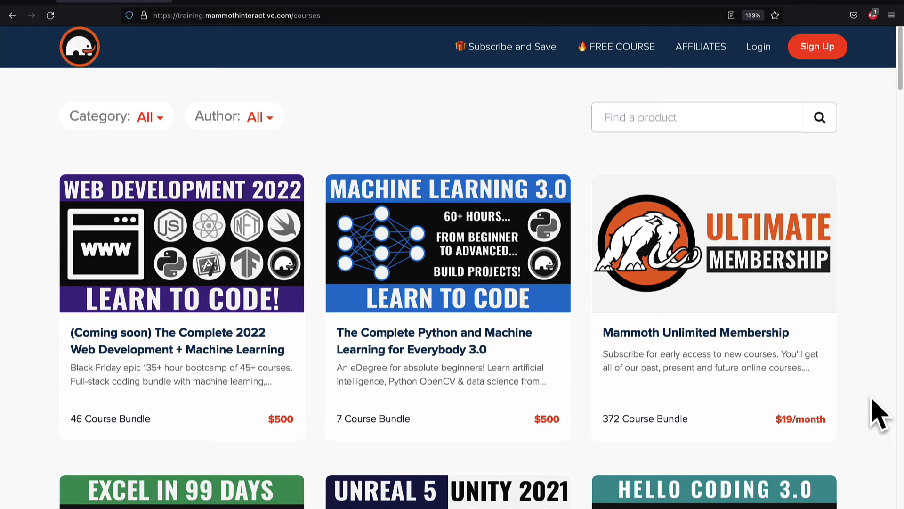
pyautogui.scroll(-3)
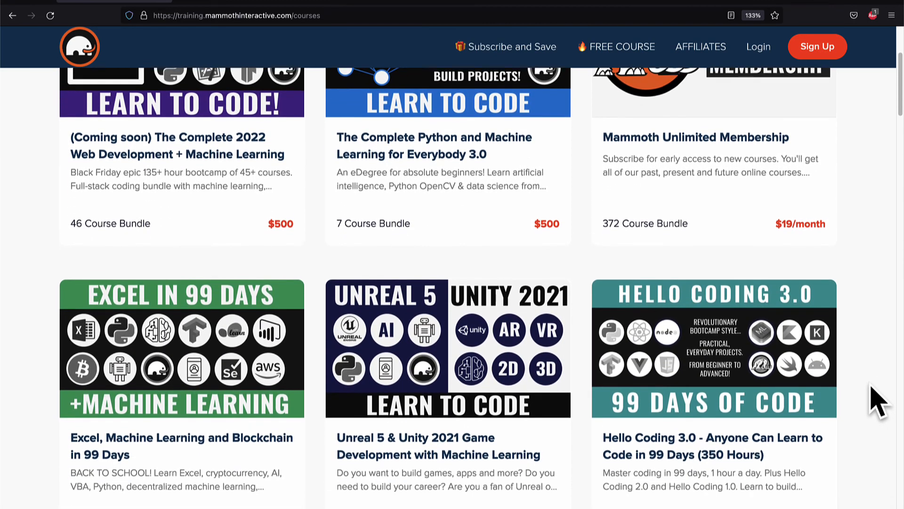